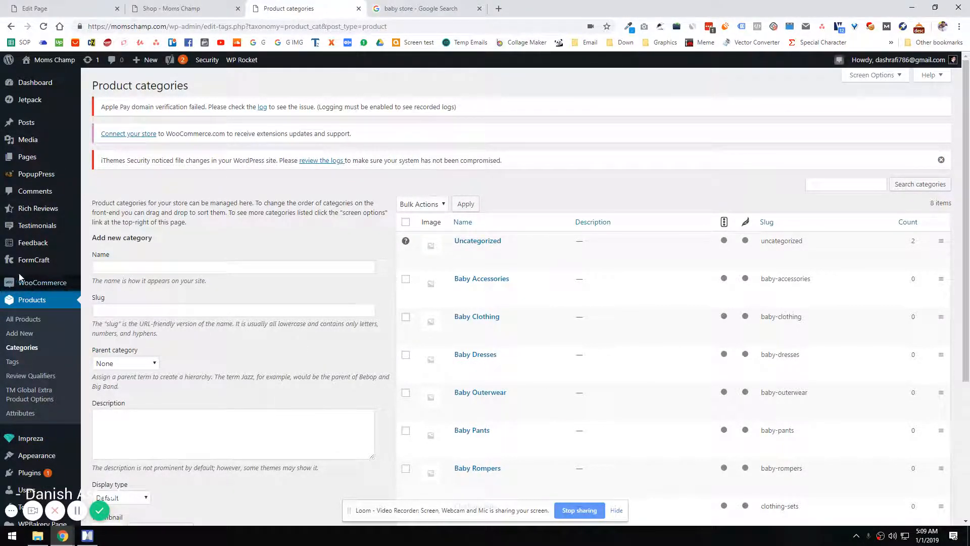
- Review the live shop page's header menu and the Baby Dresses entry in the product categories list
{"action": "left_click", "coordinate": [180, 8]}
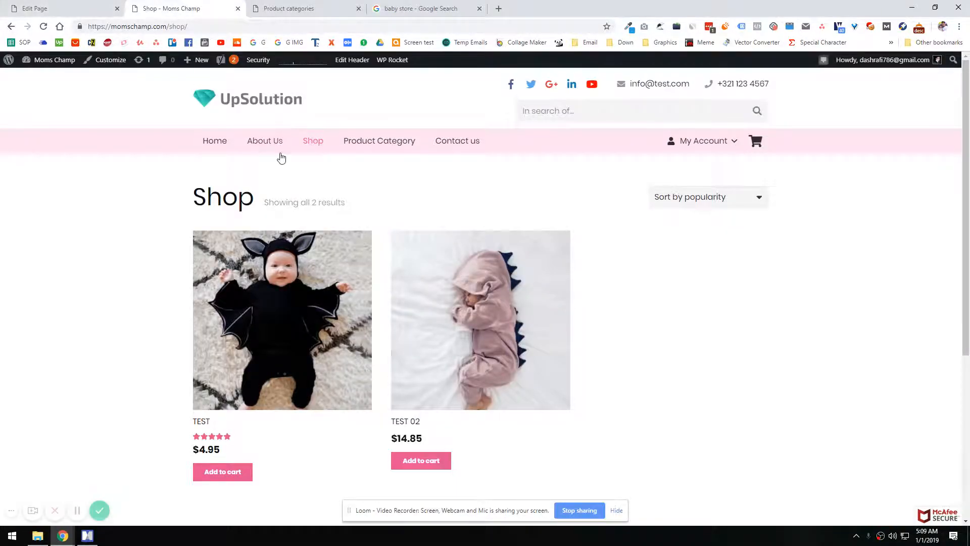
{"action": "mouse_move", "coordinate": [379, 141]}
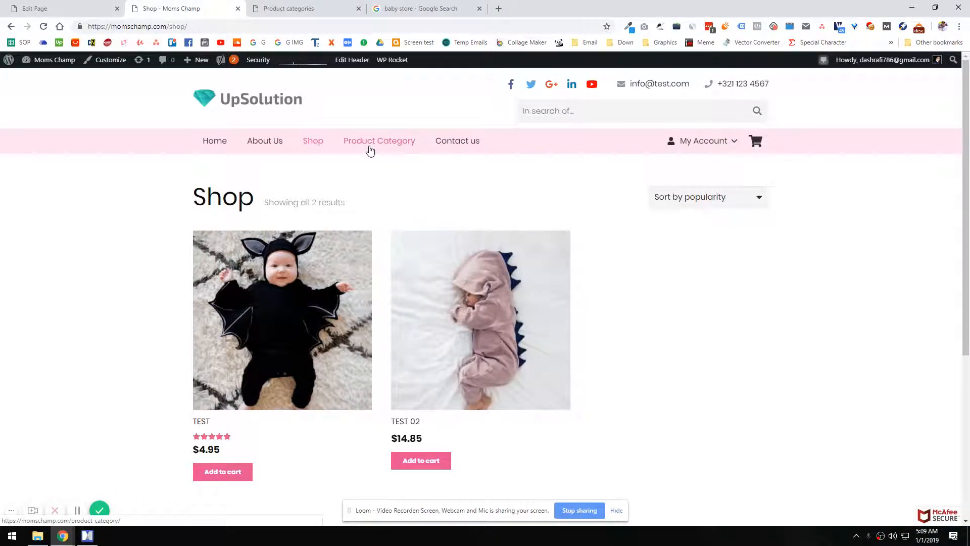
{"action": "mouse_move", "coordinate": [272, 151]}
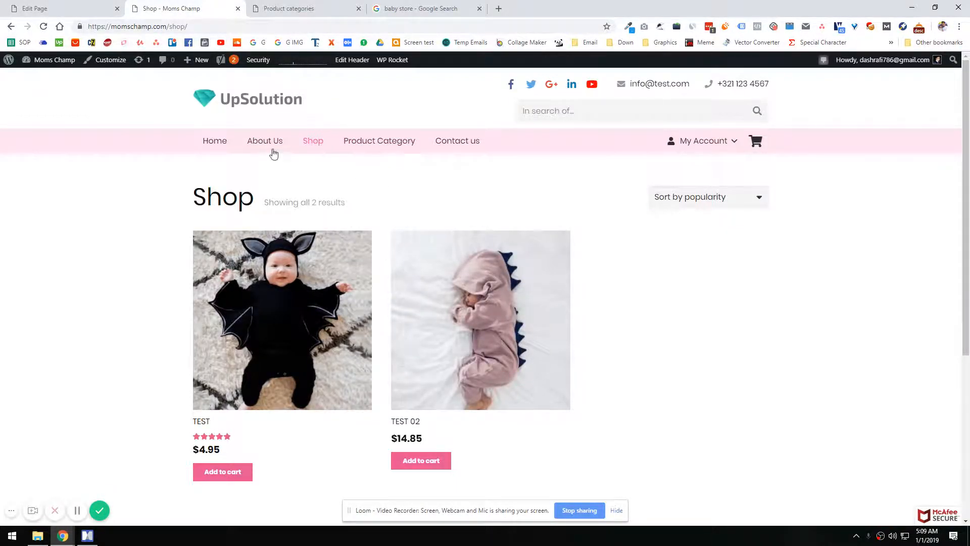
{"action": "mouse_move", "coordinate": [379, 141]}
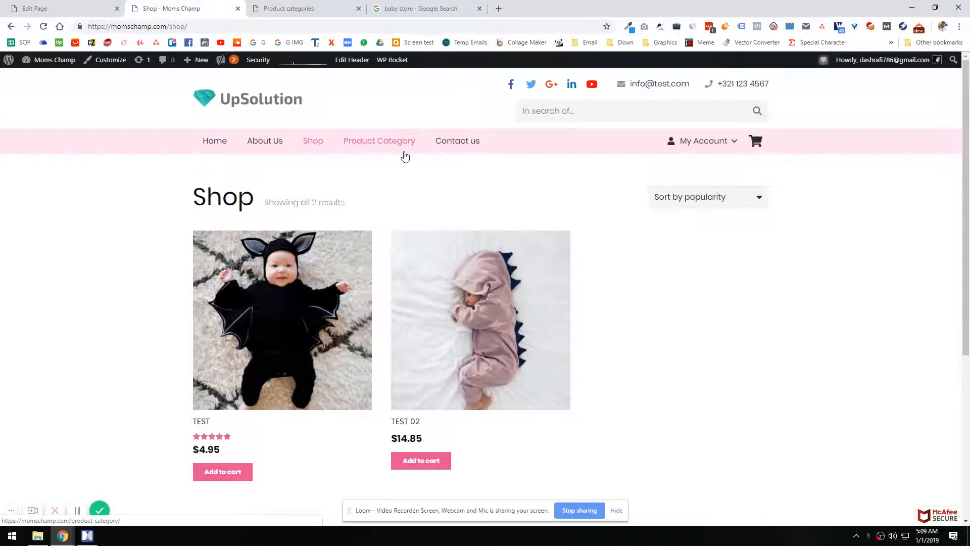
{"action": "mouse_move", "coordinate": [549, 159]}
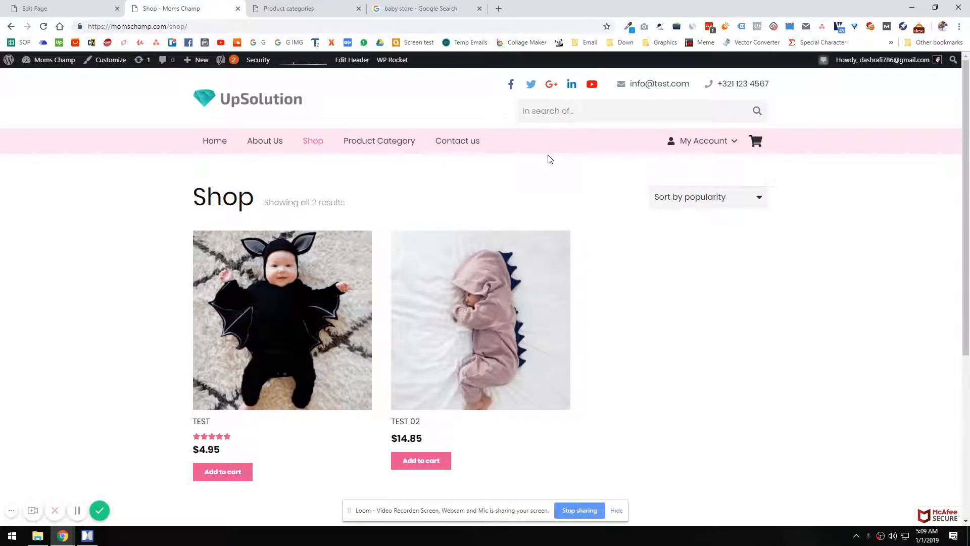
{"action": "mouse_move", "coordinate": [453, 161]}
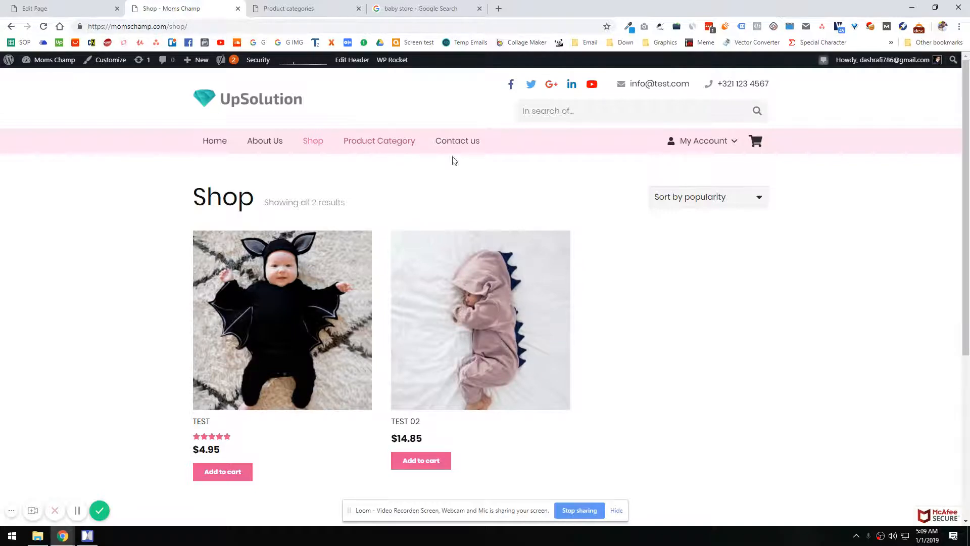
{"action": "mouse_move", "coordinate": [418, 141]}
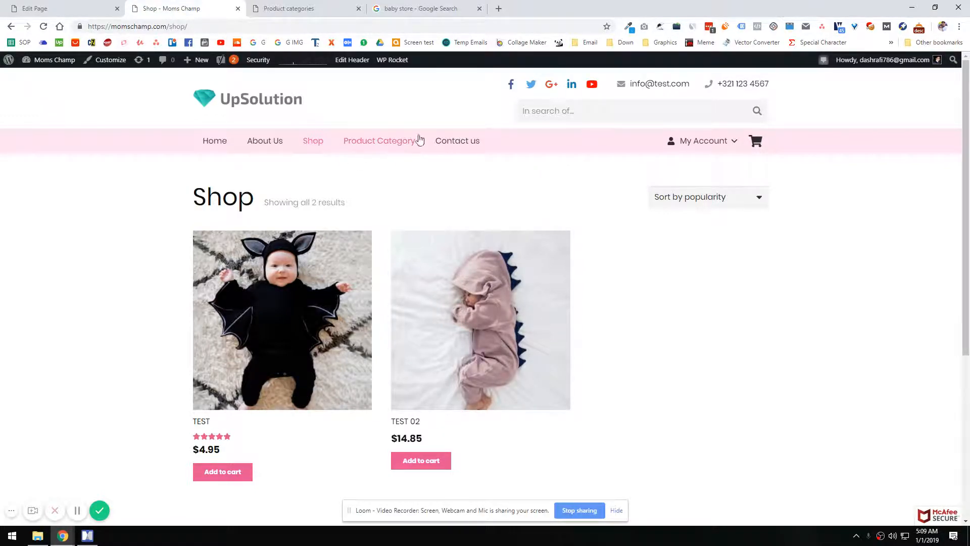
{"action": "mouse_move", "coordinate": [387, 95]}
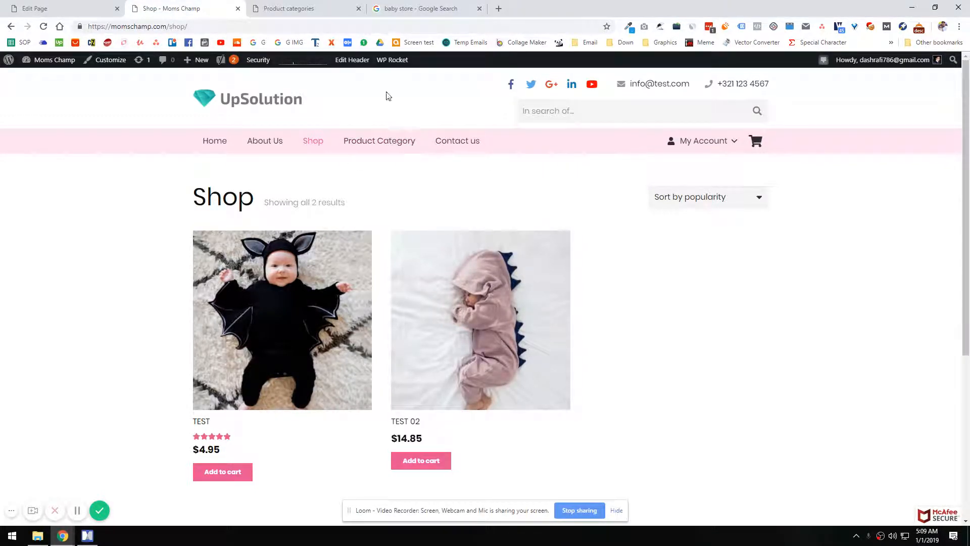
{"action": "left_click", "coordinate": [304, 8]}
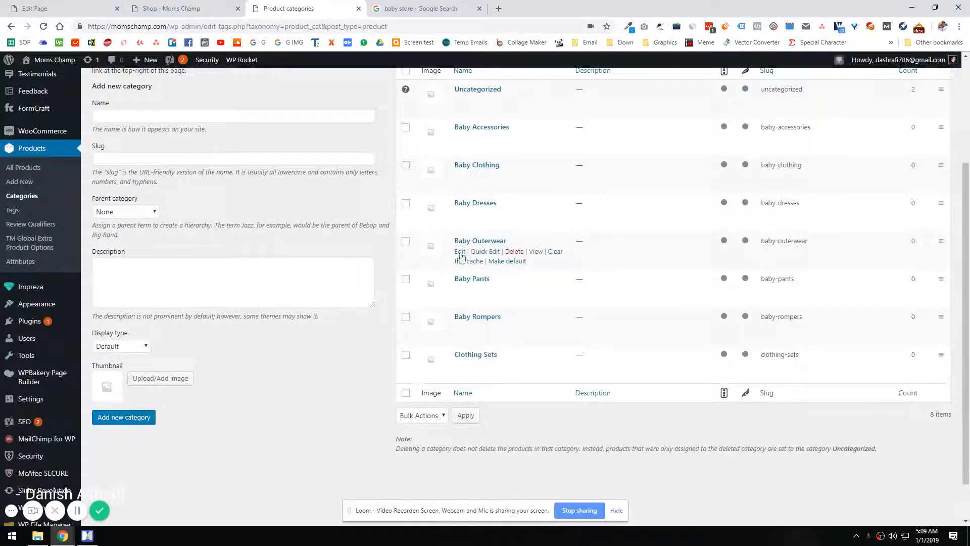
{"action": "scroll", "scroll_direction": "up", "scroll_amount": 3}
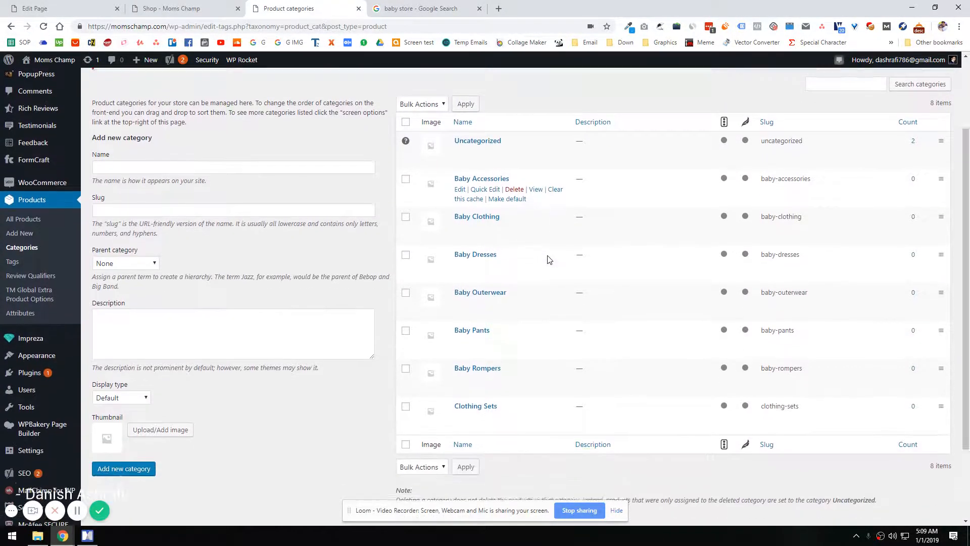
{"action": "scroll", "scroll_direction": "down", "scroll_amount": 3}
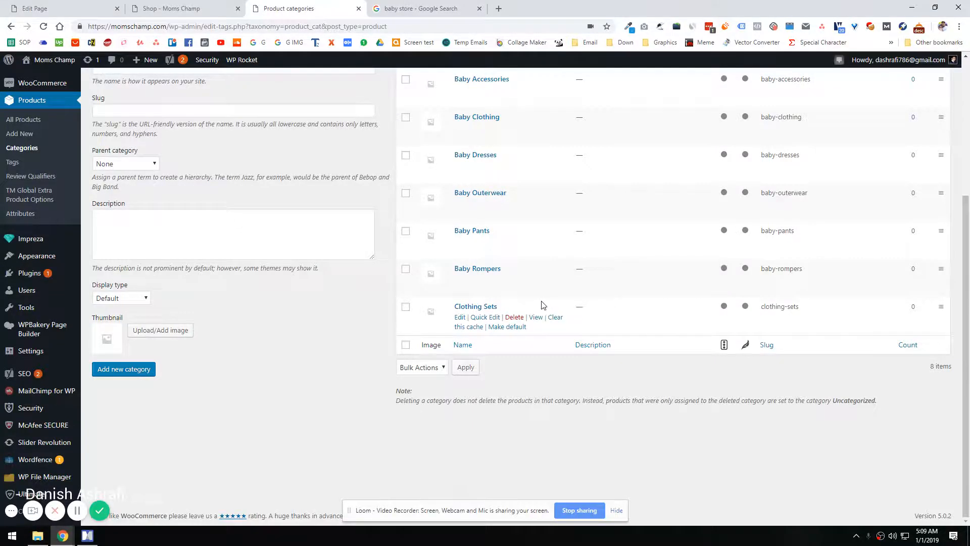
{"action": "scroll", "scroll_direction": "up", "scroll_amount": 3}
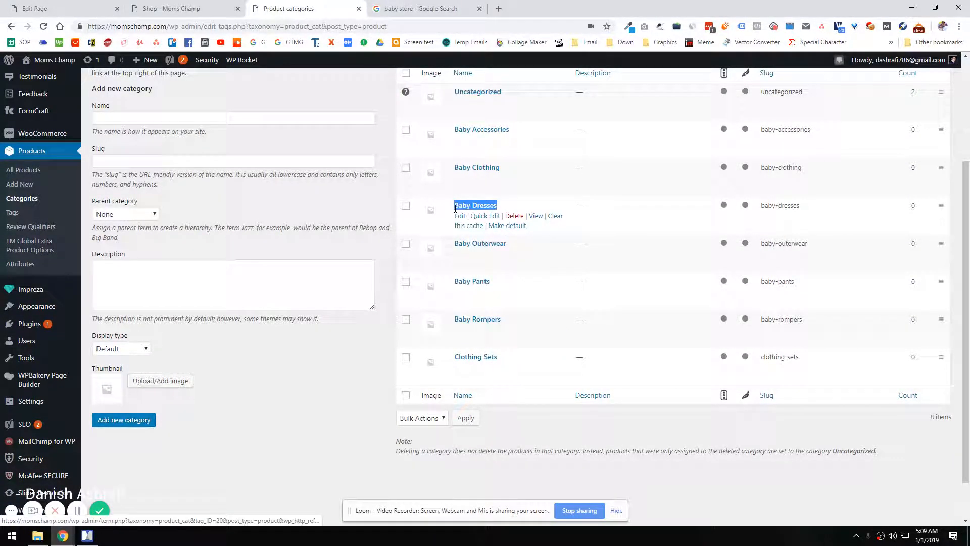
{"action": "left_click", "coordinate": [56, 8]}
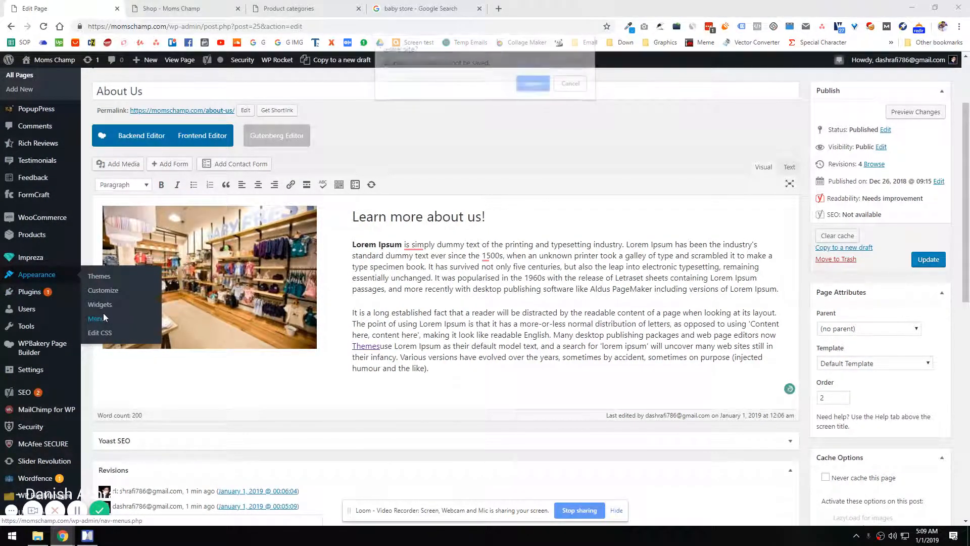
{"action": "left_click", "coordinate": [180, 8]}
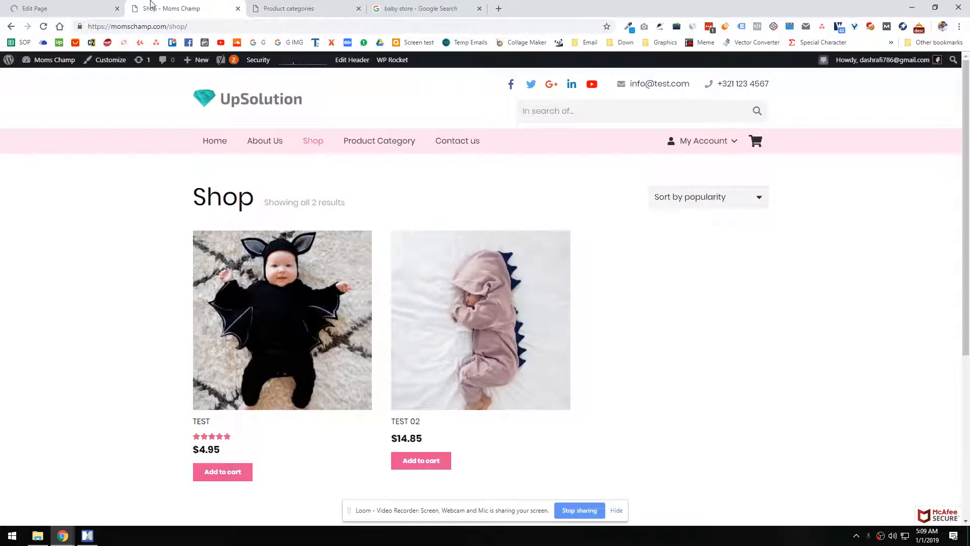
{"action": "left_click", "coordinate": [306, 8]}
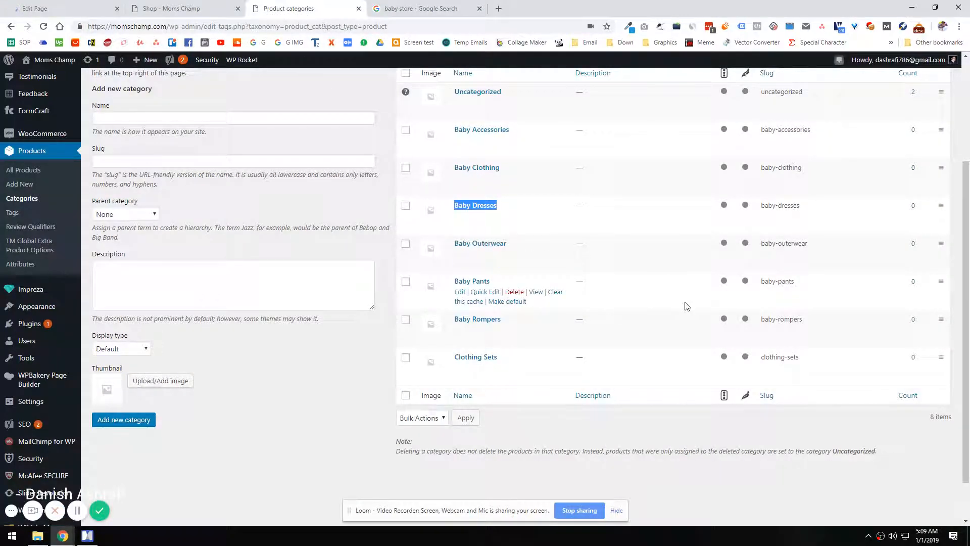
{"action": "scroll", "scroll_direction": "up", "scroll_amount": 3}
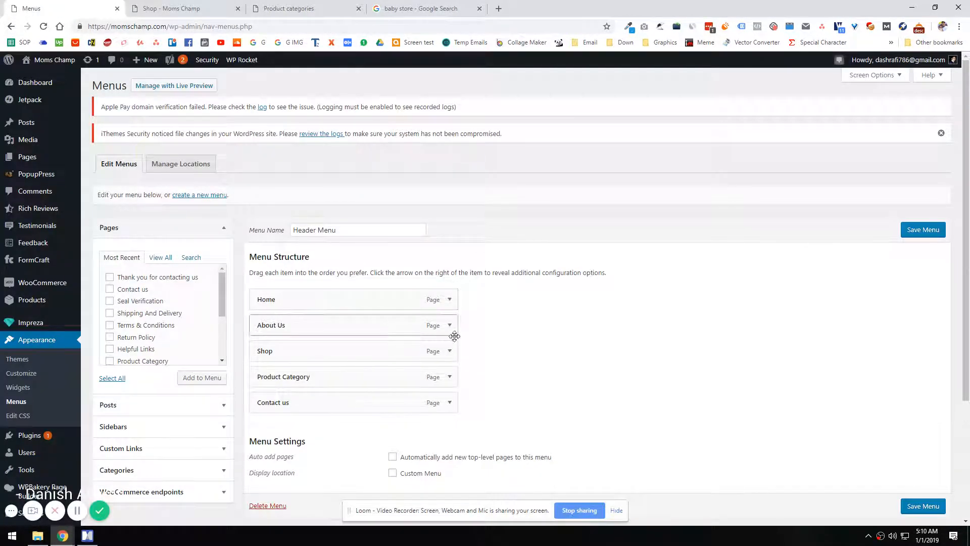
- Remove the Shop item from the Header Menu and preview the Product Category page
{"action": "left_click", "coordinate": [450, 351]}
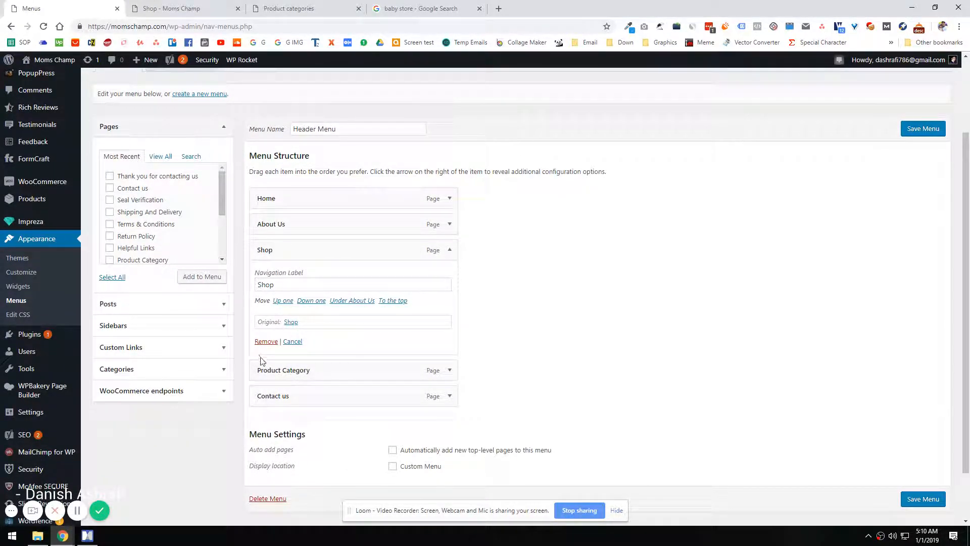
{"action": "left_click", "coordinate": [266, 340]}
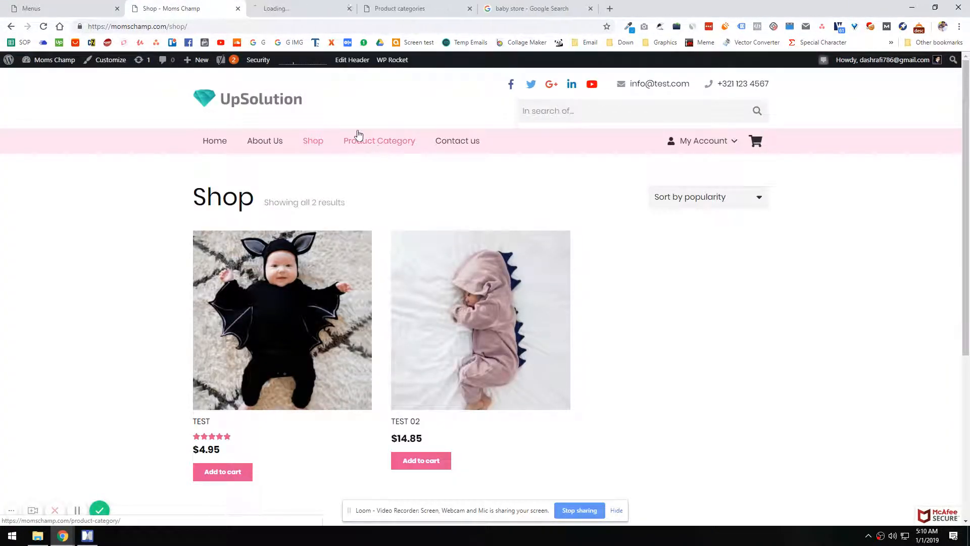
{"action": "left_click", "coordinate": [379, 141]}
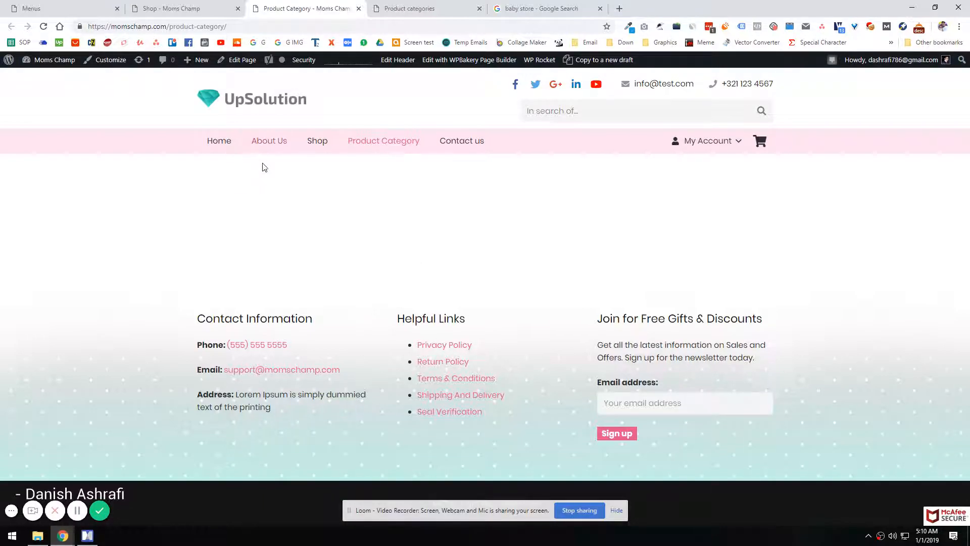
{"action": "mouse_move", "coordinate": [241, 60]}
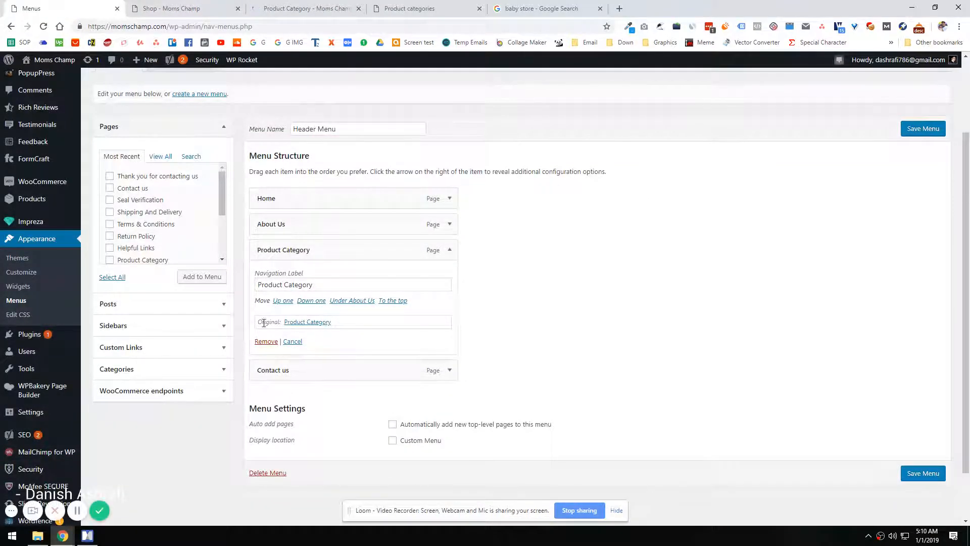
- Remove Product Category from the Header Menu and browse the Categories box's View All and Search lists
{"action": "left_click", "coordinate": [266, 341]}
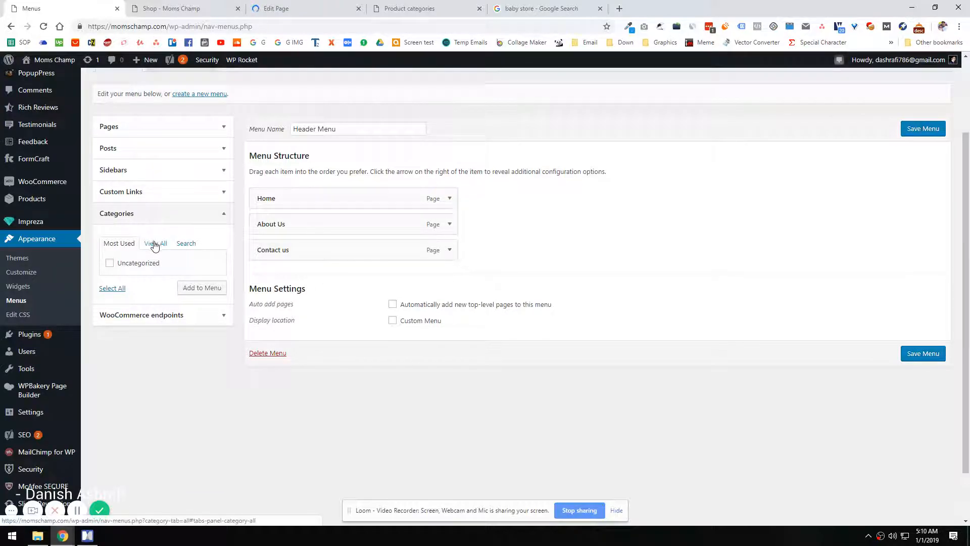
{"action": "left_click", "coordinate": [156, 243]}
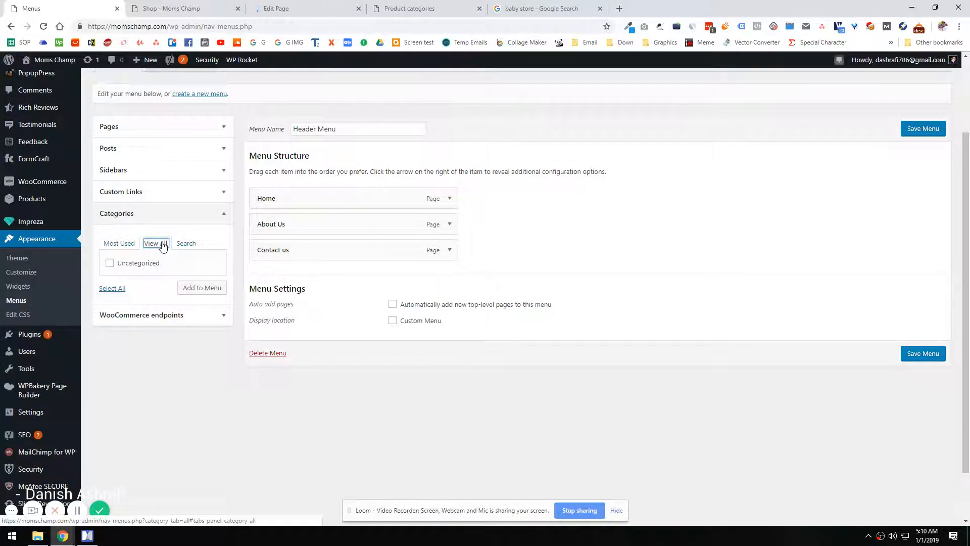
{"action": "left_click", "coordinate": [186, 242]}
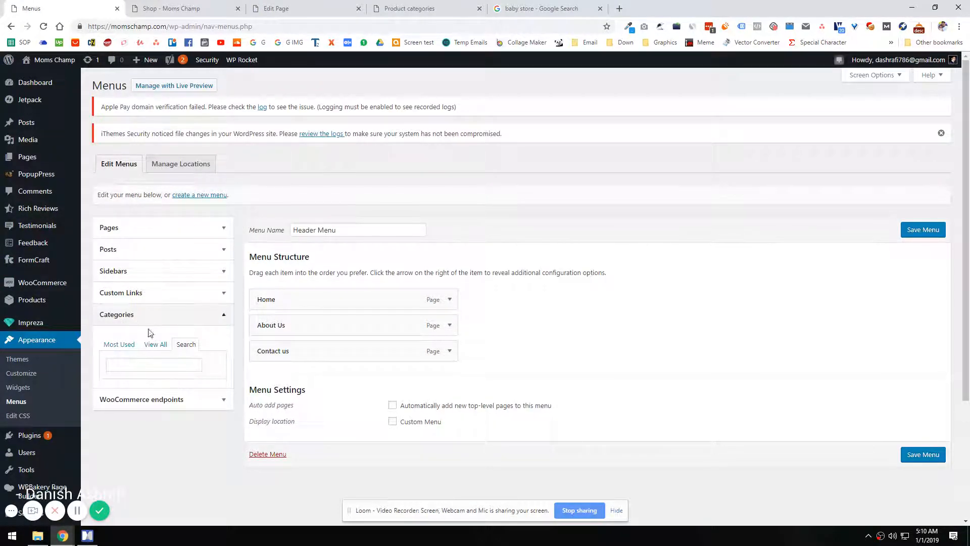
{"action": "mouse_move", "coordinate": [670, 109]}
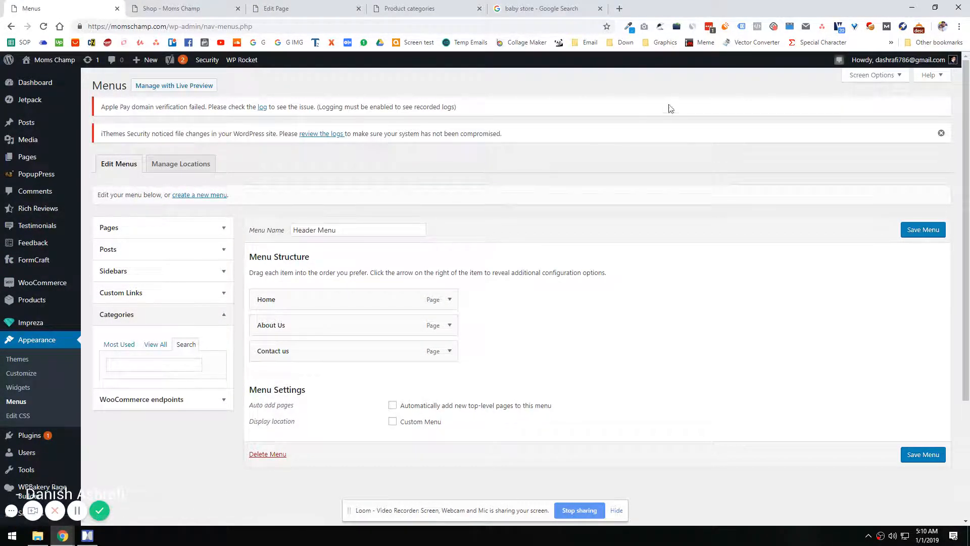
- Enable the Product categories box via Screen Options and list all product categories
{"action": "left_click", "coordinate": [873, 75]}
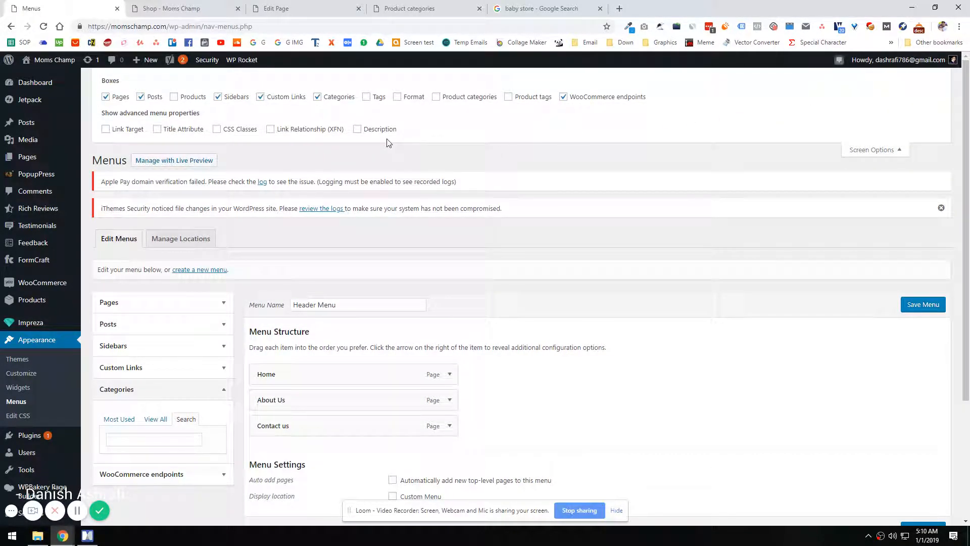
{"action": "left_click", "coordinate": [436, 97]}
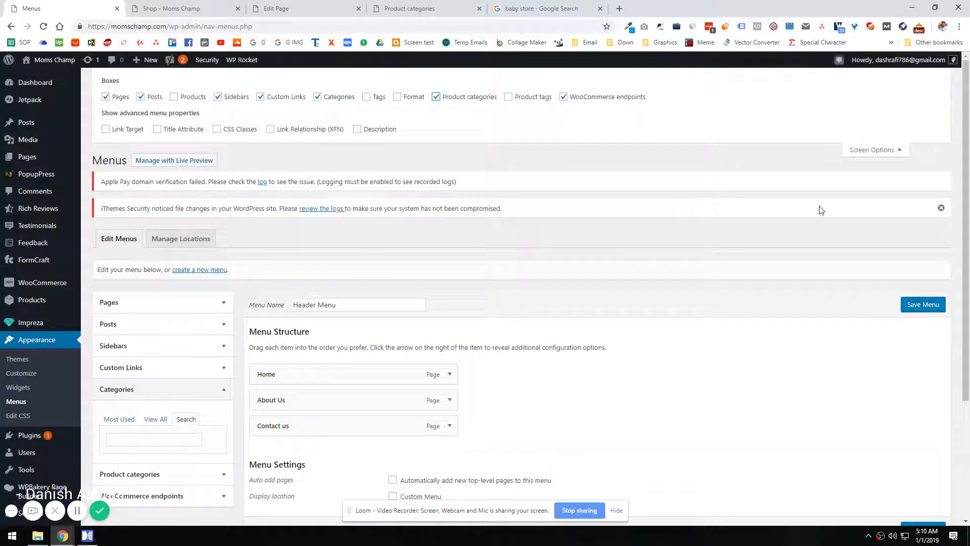
{"action": "scroll", "scroll_direction": "down", "scroll_amount": 3}
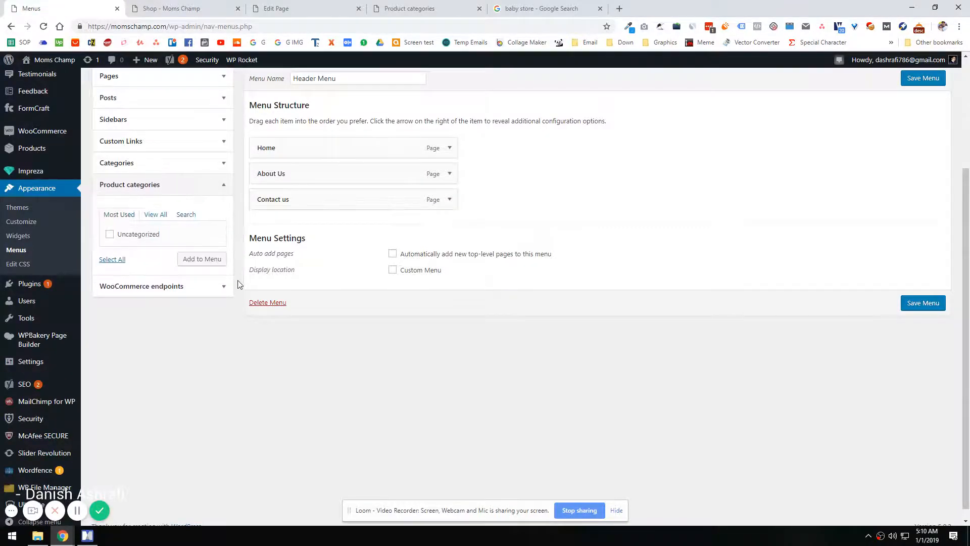
{"action": "left_click", "coordinate": [156, 215]}
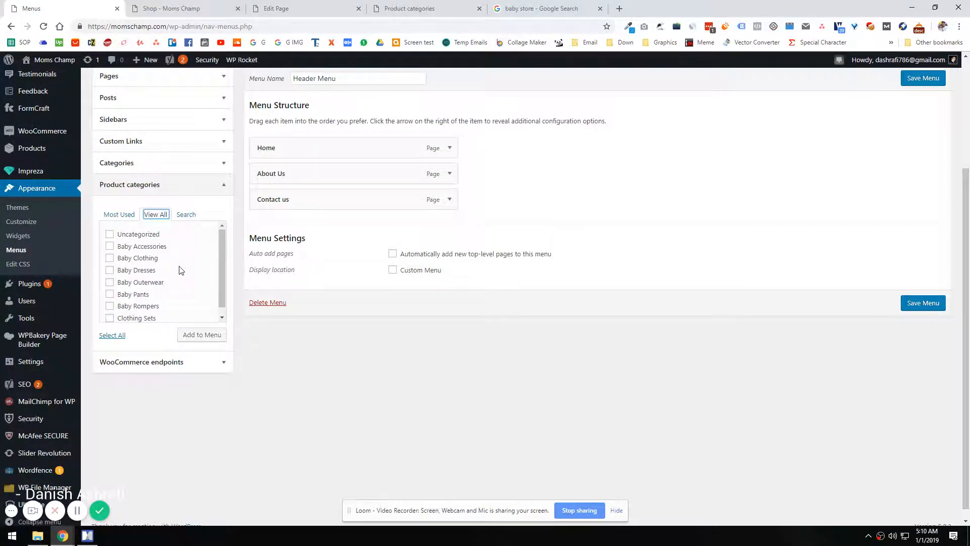
{"action": "scroll", "scroll_direction": "up", "scroll_amount": 3}
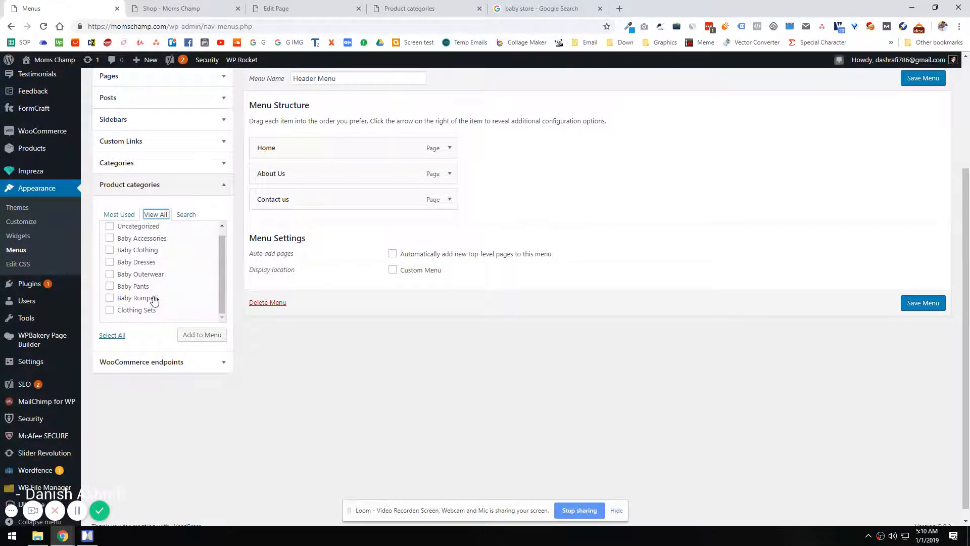
{"action": "mouse_move", "coordinate": [113, 266]}
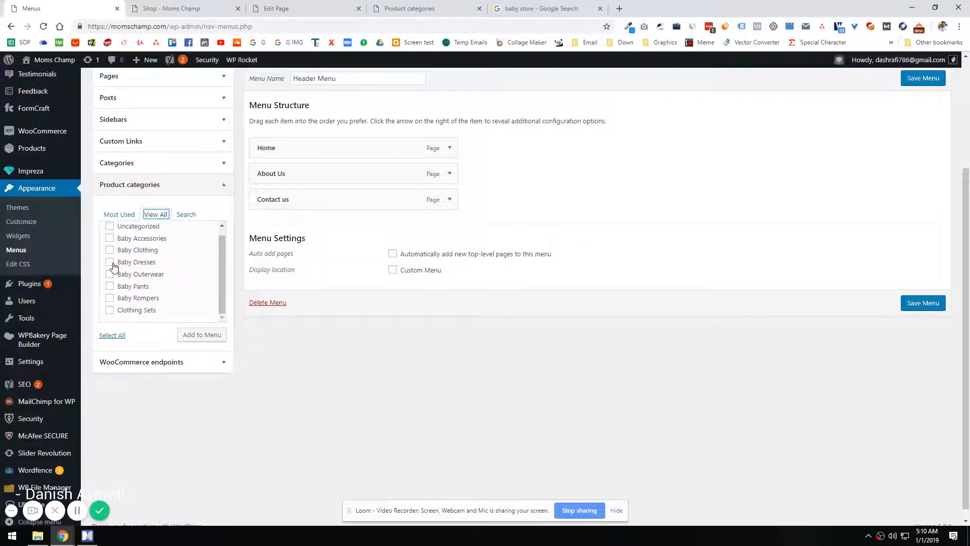
- Add Baby Dresses, Baby Outerwear and Baby Pants to the Header Menu
{"action": "left_click", "coordinate": [110, 262]}
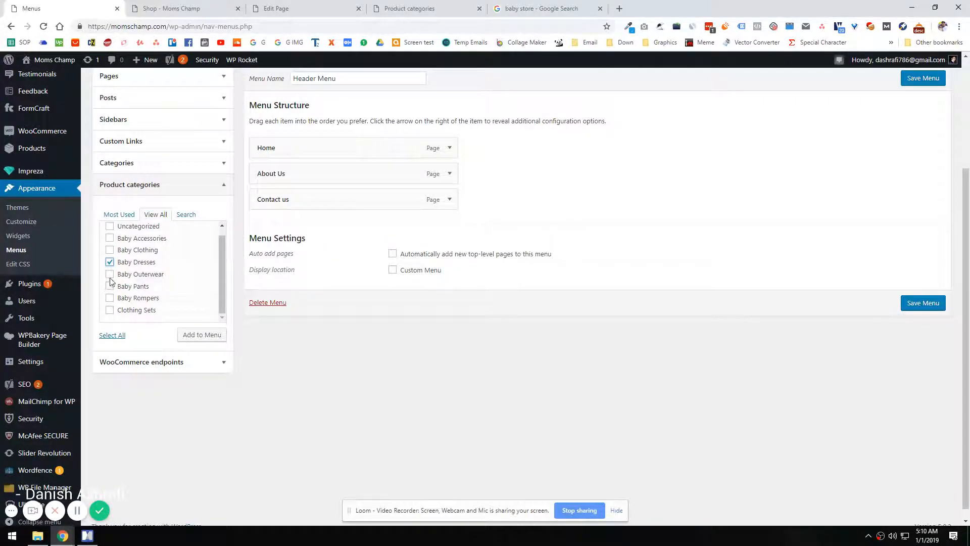
{"action": "left_click", "coordinate": [109, 274]}
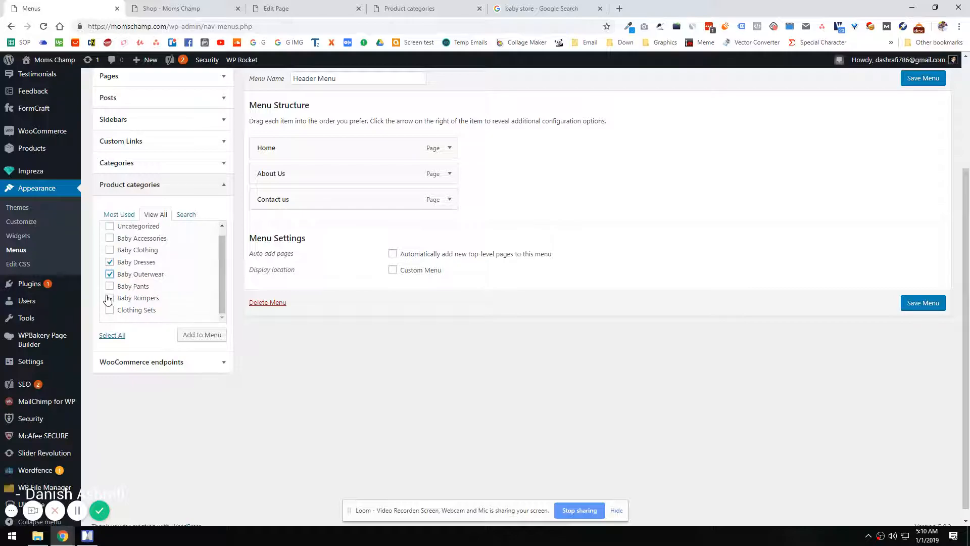
{"action": "left_click", "coordinate": [109, 287]}
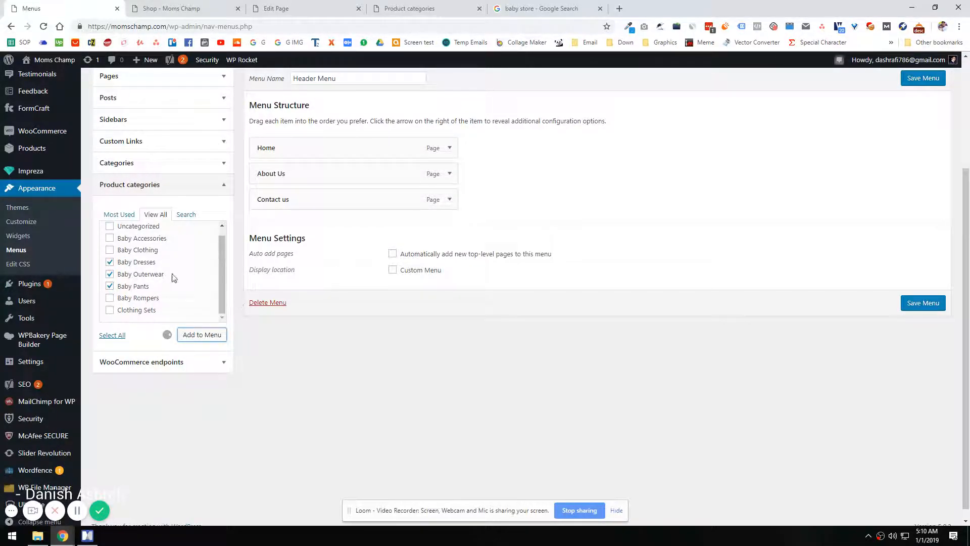
{"action": "left_click", "coordinate": [203, 334]}
{"action": "type", "text": "#"}
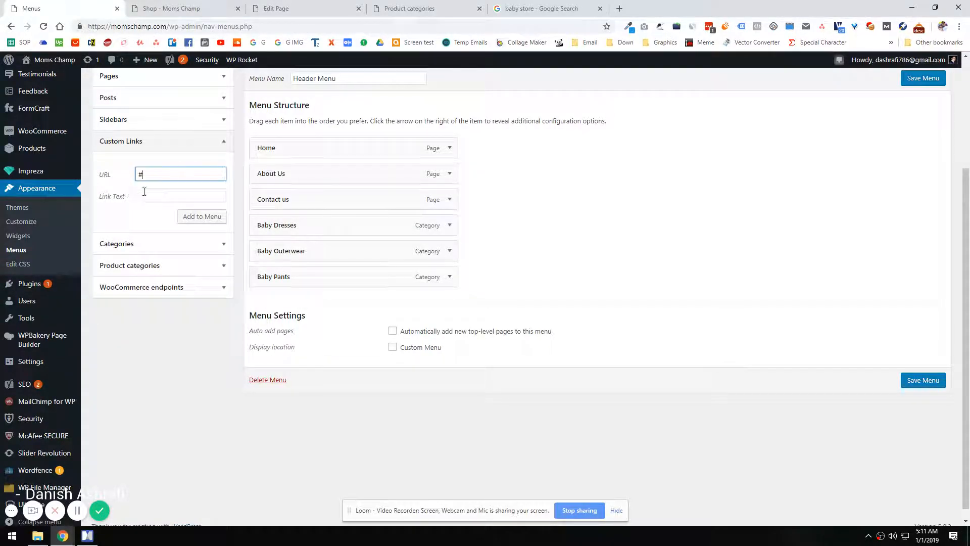
- Add a custom link with URL # and text 'Browse More Categories' to the Header Menu
{"action": "type", "text": "Browse More"}
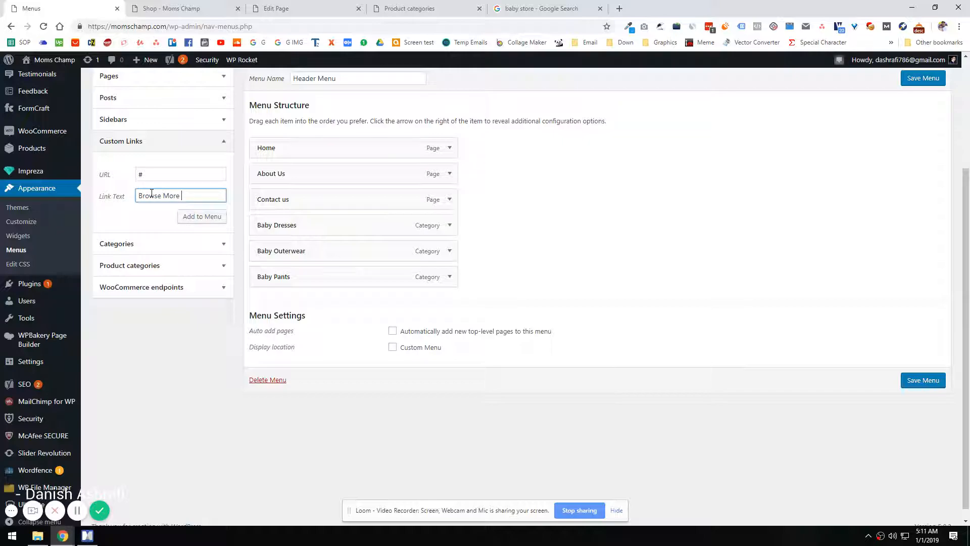
{"action": "type", "text": "Categories"}
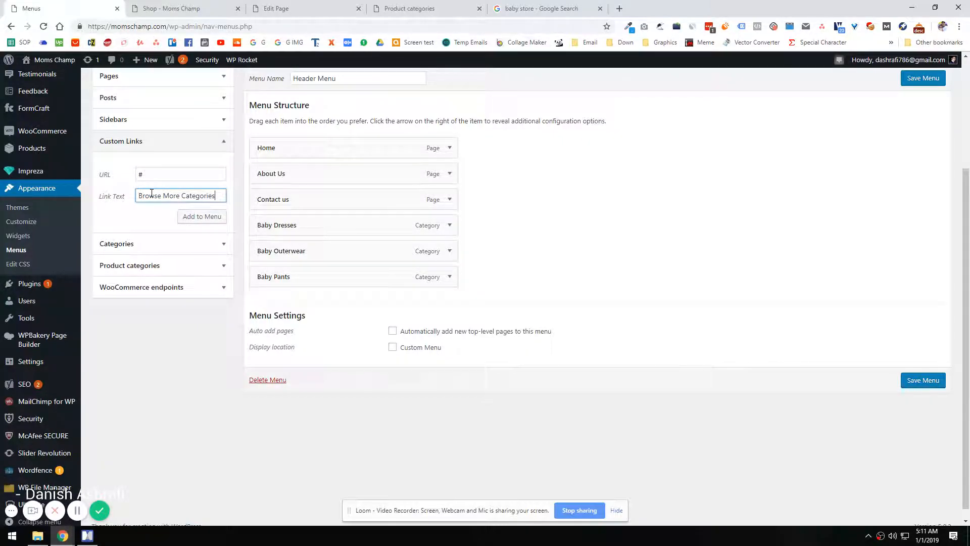
{"action": "left_click", "coordinate": [202, 216]}
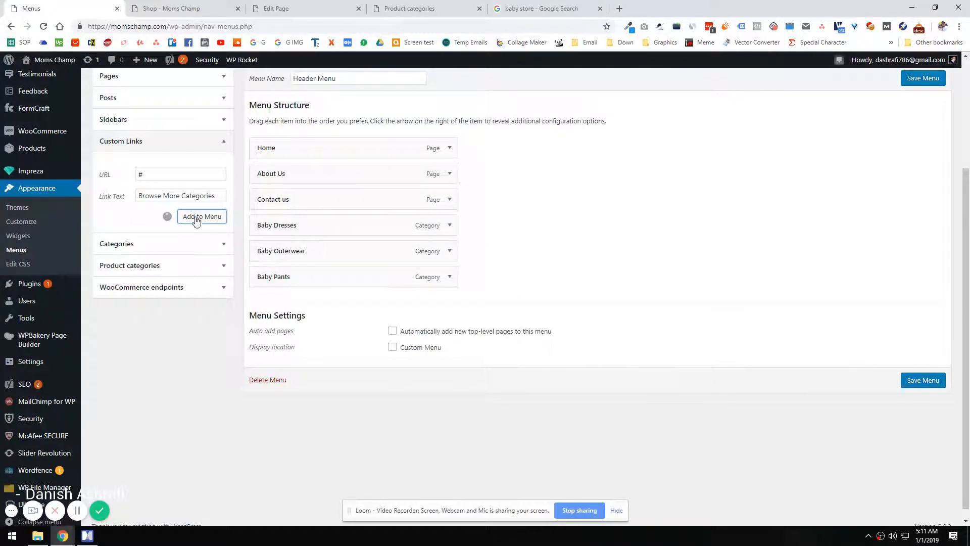
{"action": "left_click", "coordinate": [202, 216]}
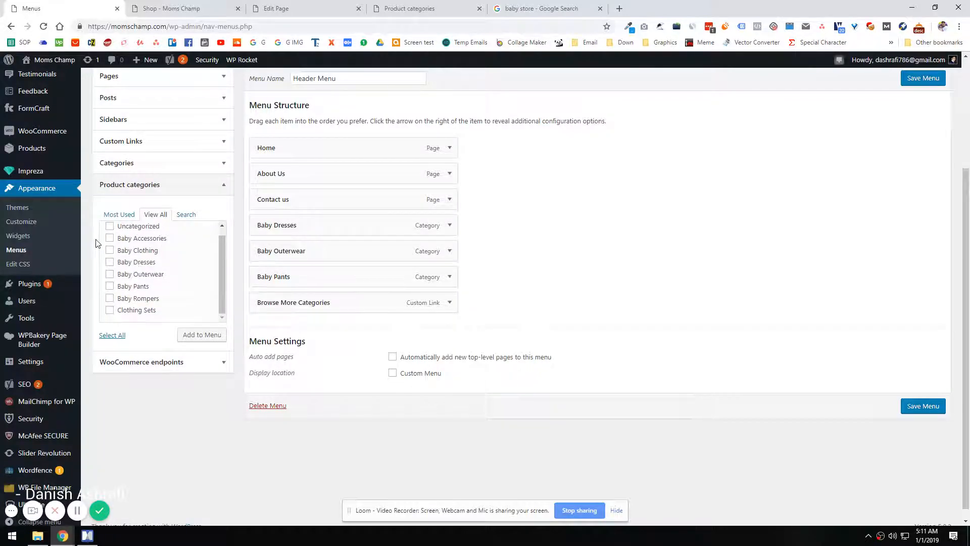
{"action": "left_click", "coordinate": [109, 250]}
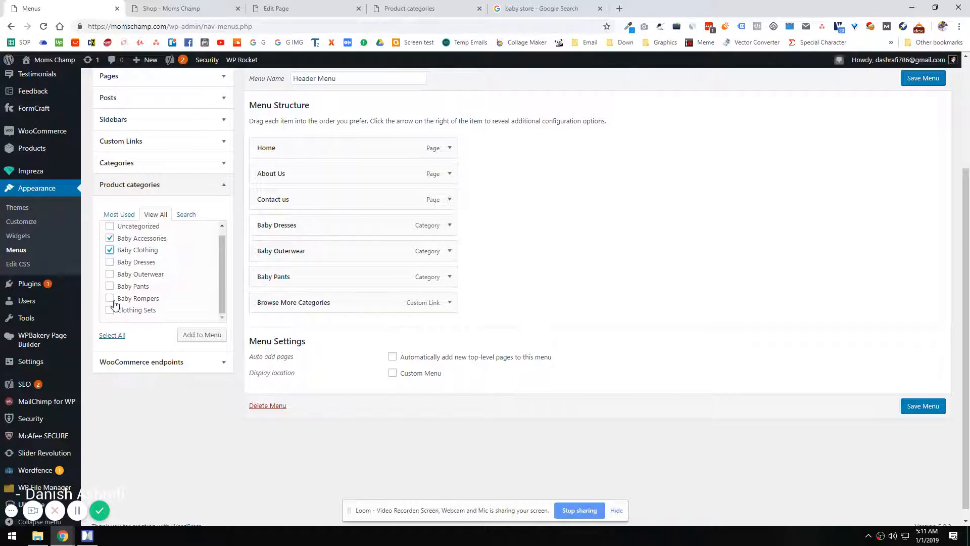
- Add Baby Accessories, Baby Clothing, Baby Rompers and Clothing Sets as sub-items of Browse More Categories
{"action": "left_click", "coordinate": [109, 297]}
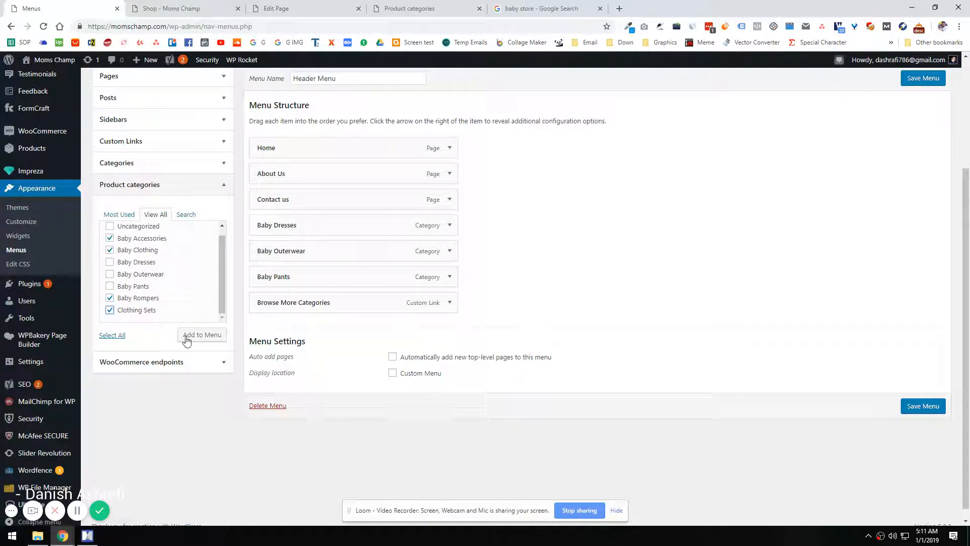
{"action": "left_click", "coordinate": [201, 335]}
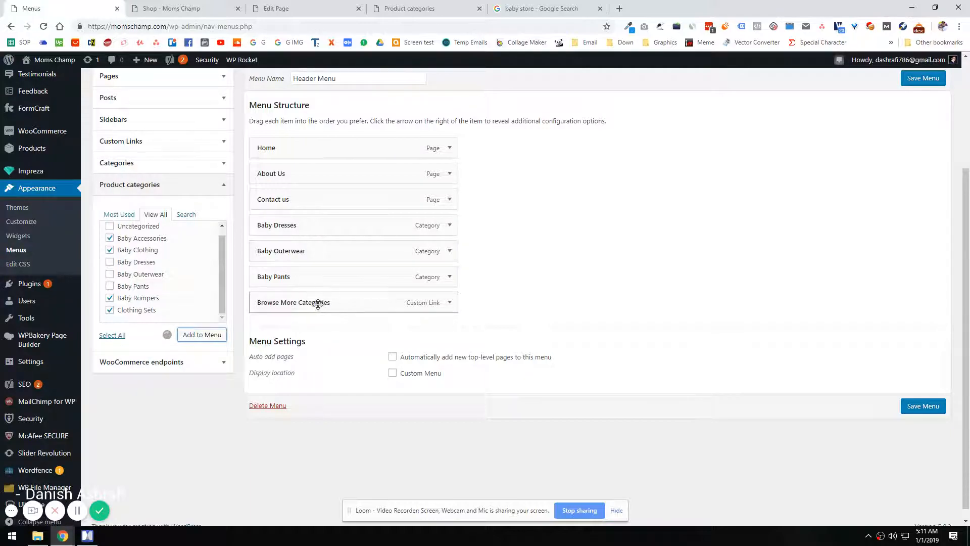
{"action": "left_click", "coordinate": [202, 334]}
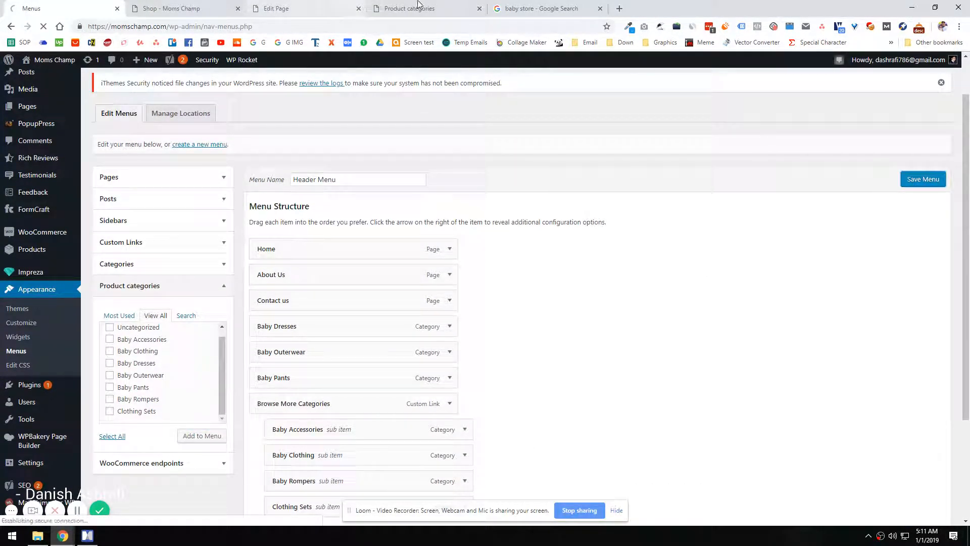
- Trash the Product Category page and switch to the storefront tab
{"action": "left_click", "coordinate": [292, 8]}
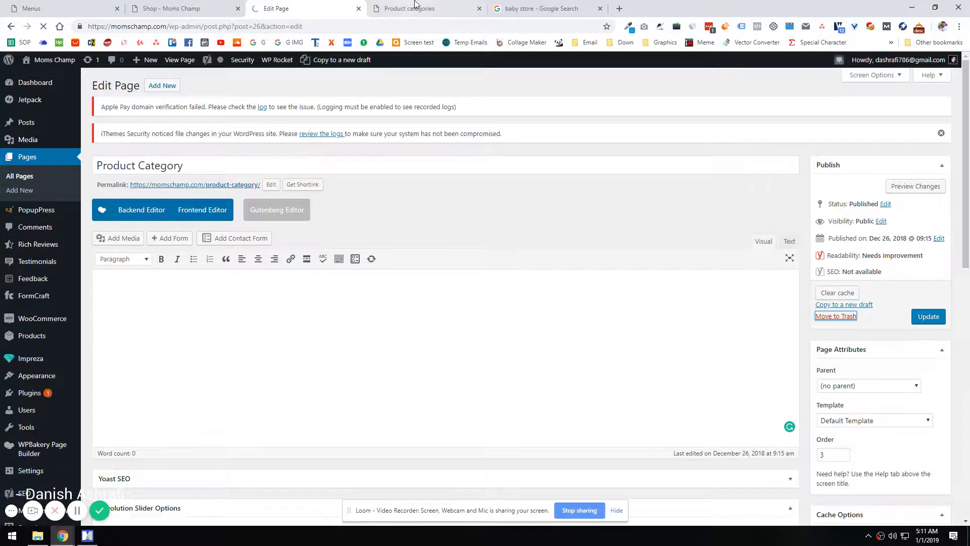
{"action": "left_click", "coordinate": [180, 8]}
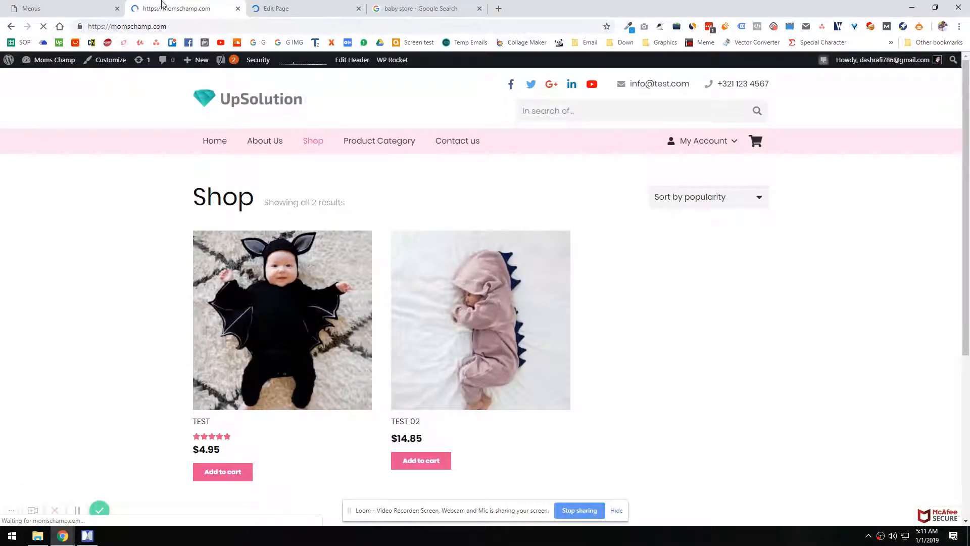
- Reload the storefront homepage and scroll through it to check the new navigation
{"action": "left_click", "coordinate": [214, 141]}
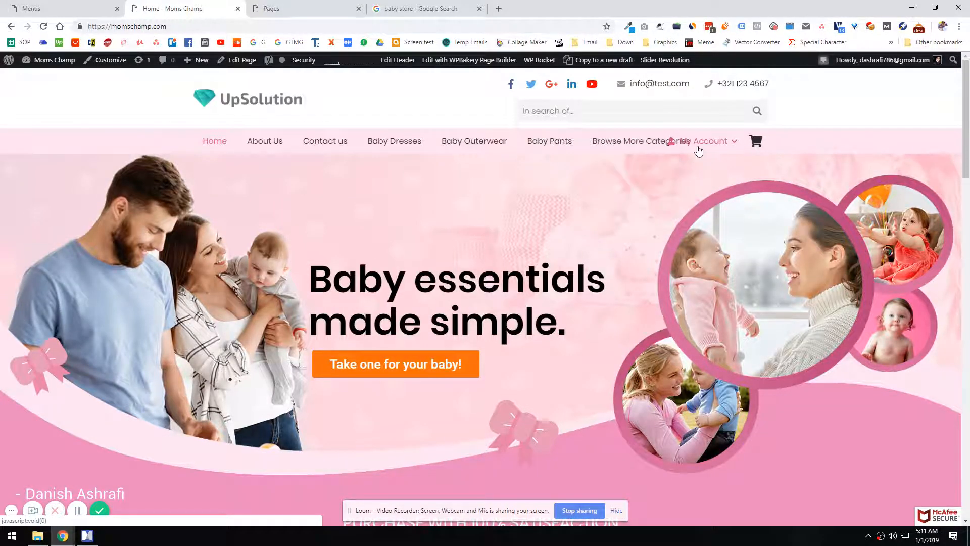
{"action": "mouse_move", "coordinate": [757, 142]}
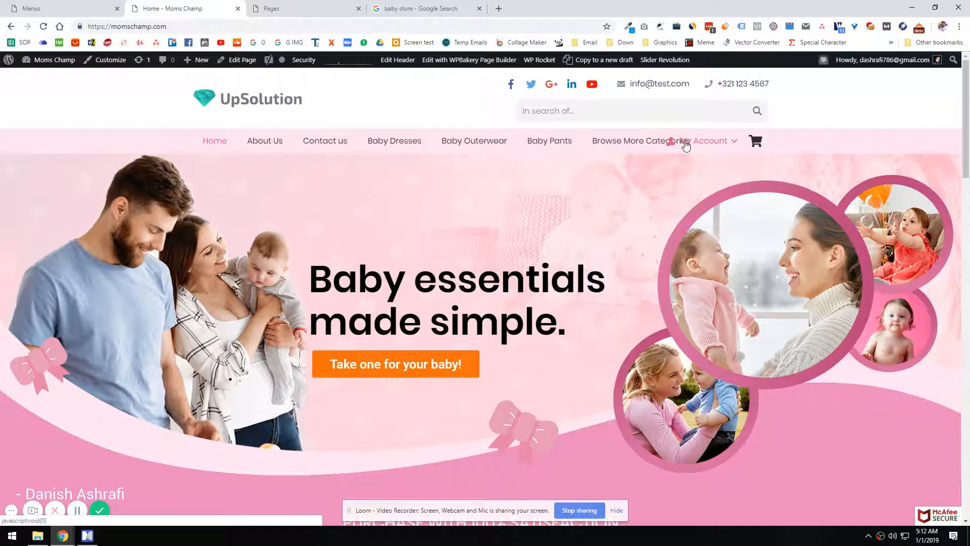
{"action": "mouse_move", "coordinate": [166, 186]}
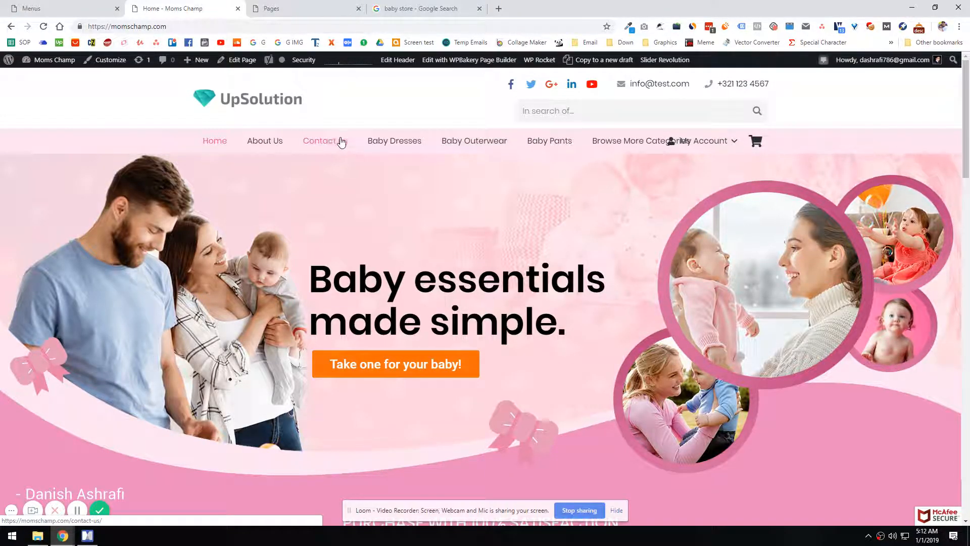
{"action": "mouse_move", "coordinate": [312, 170]}
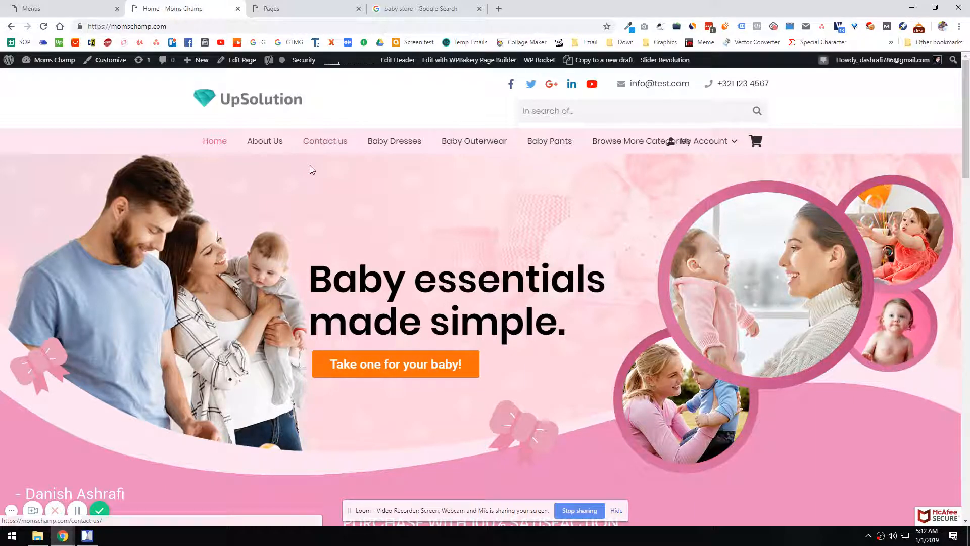
{"action": "scroll", "scroll_direction": "down", "scroll_amount": 3}
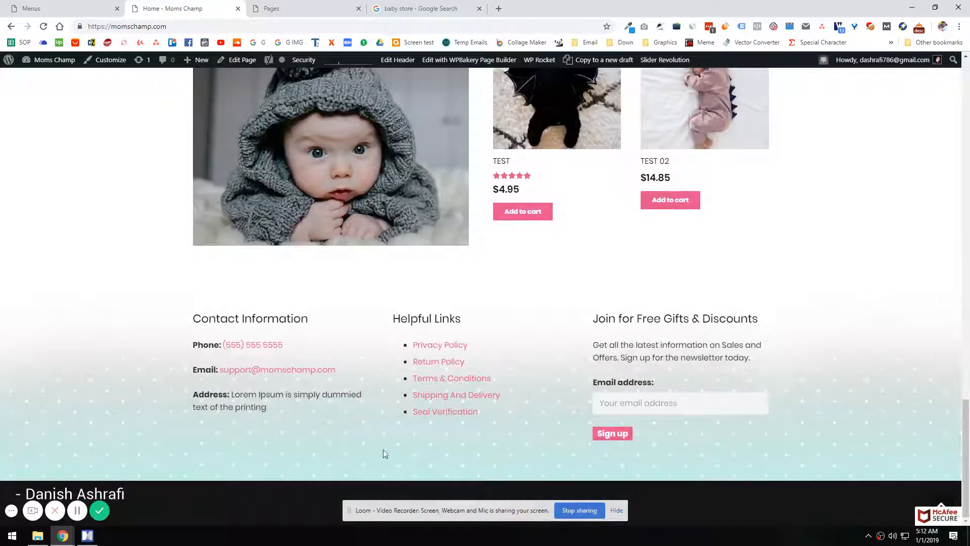
{"action": "mouse_move", "coordinate": [415, 415]}
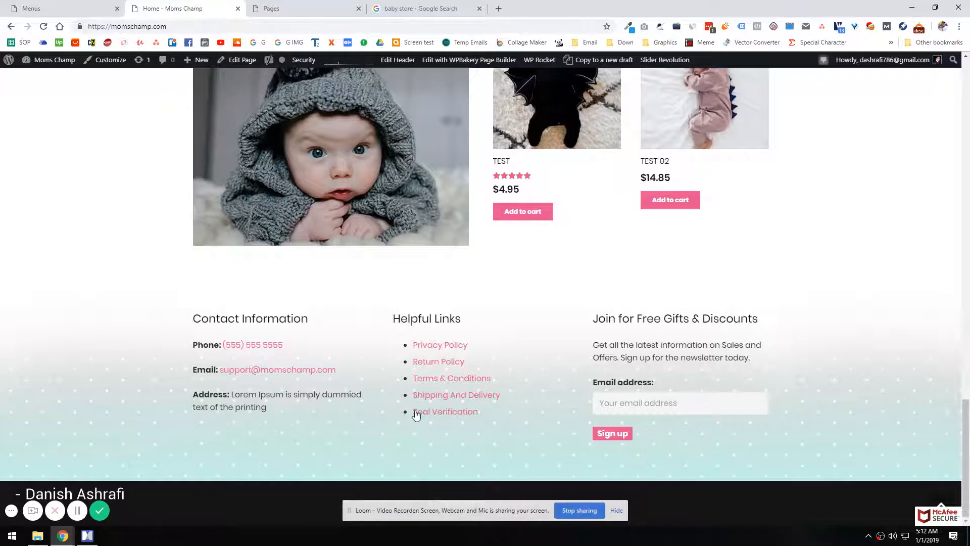
{"action": "scroll", "scroll_direction": "up", "scroll_amount": 3}
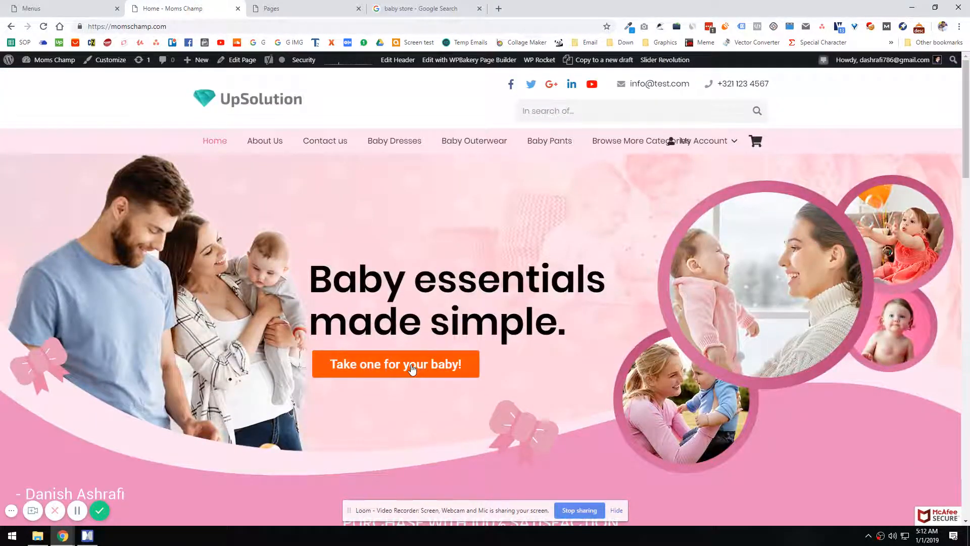
{"action": "mouse_move", "coordinate": [421, 262]}
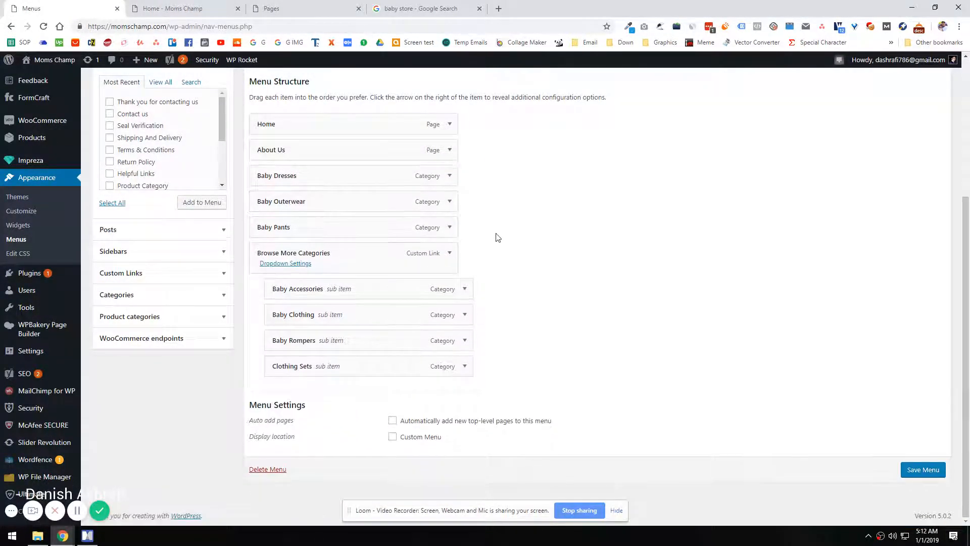
- Save the Header Menu and check it on the storefront homepage
{"action": "left_click", "coordinate": [923, 469]}
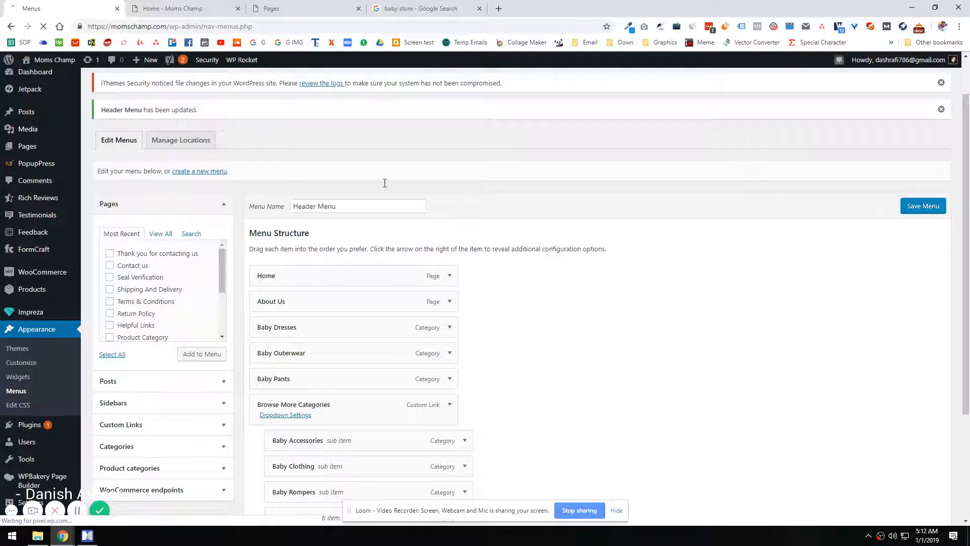
{"action": "left_click", "coordinate": [179, 9]}
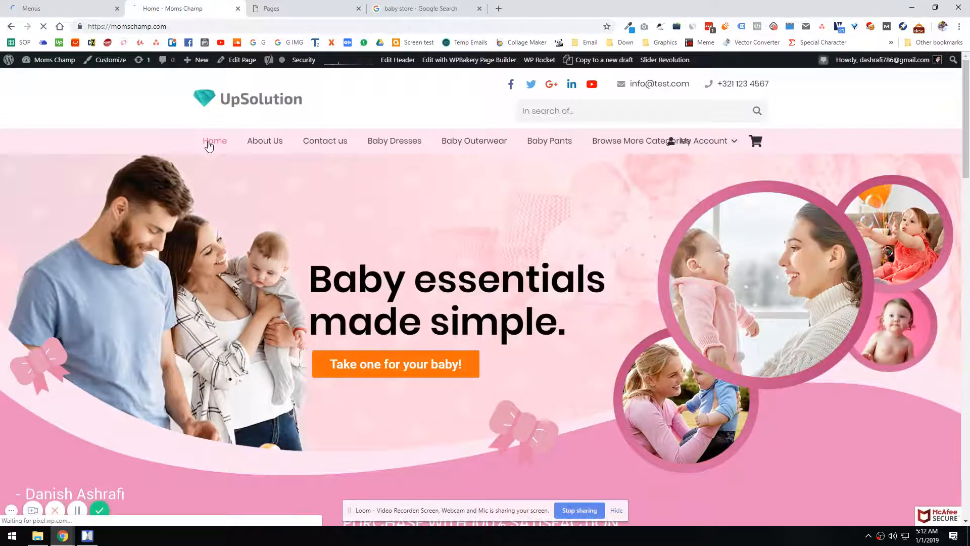
{"action": "mouse_move", "coordinate": [325, 153]}
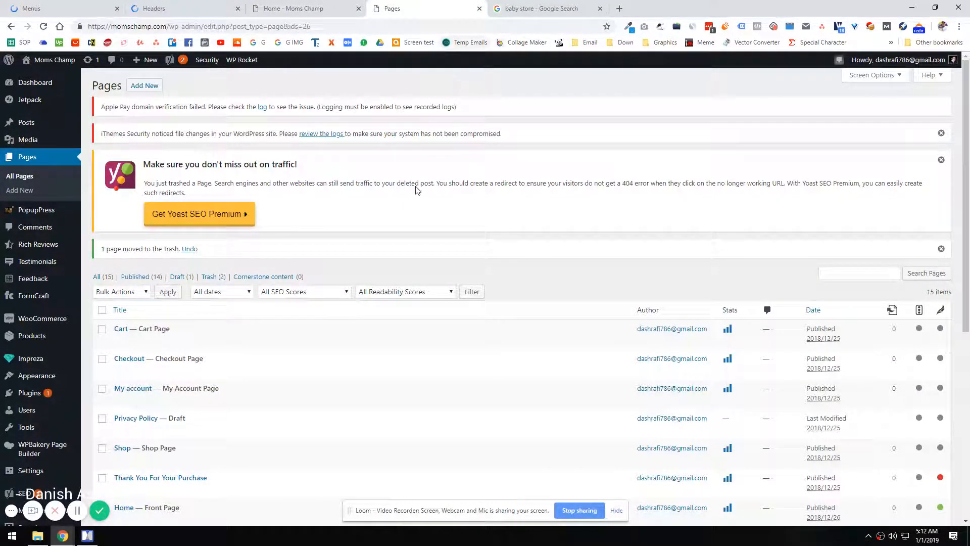
- Set Site Header 1 to use the Header Menu, save it, and reload the live home page
{"action": "left_click", "coordinate": [154, 8]}
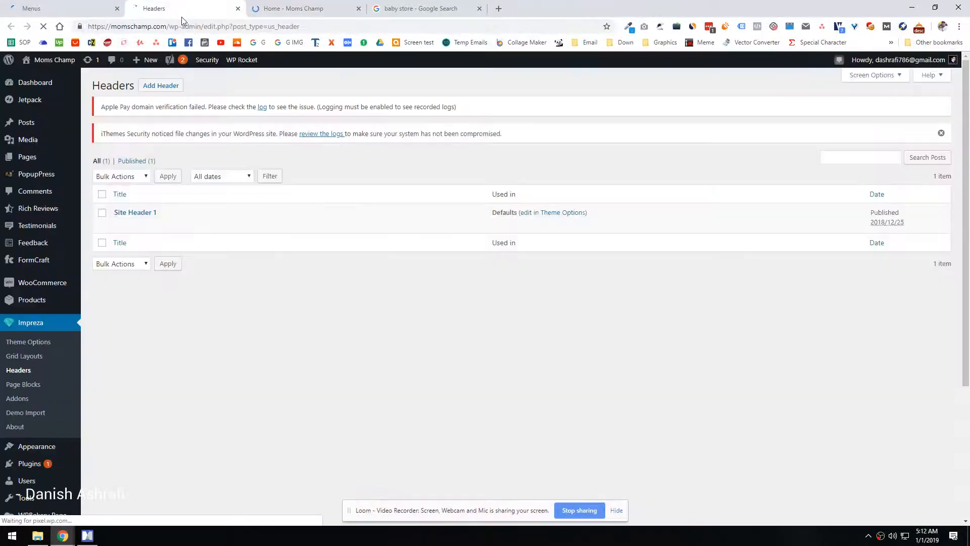
{"action": "left_click", "coordinate": [303, 8]}
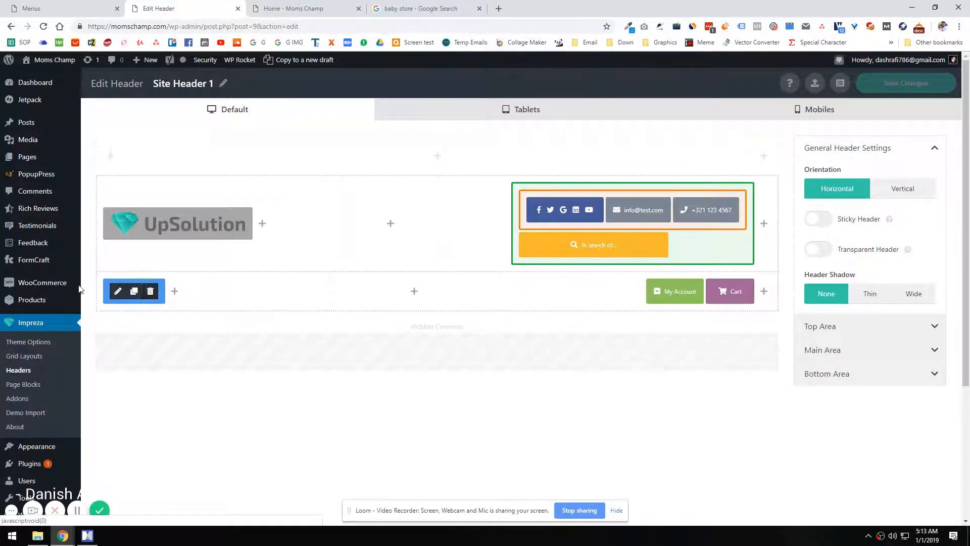
{"action": "left_click", "coordinate": [117, 291]}
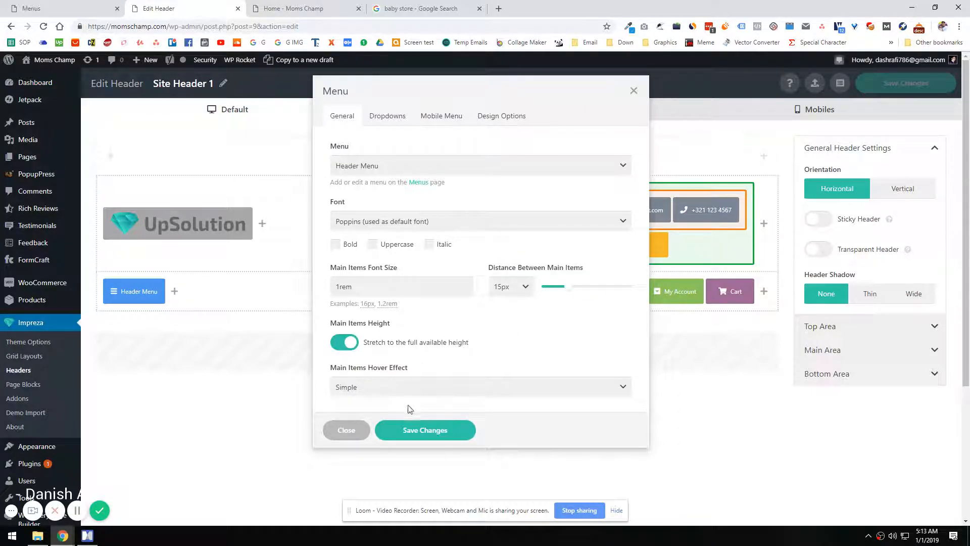
{"action": "left_click", "coordinate": [426, 431]}
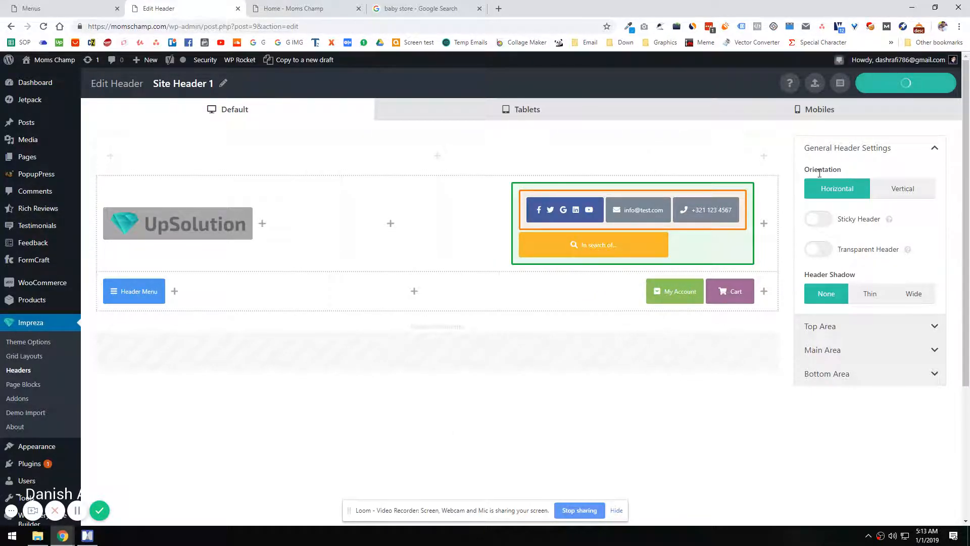
{"action": "left_click", "coordinate": [303, 8]}
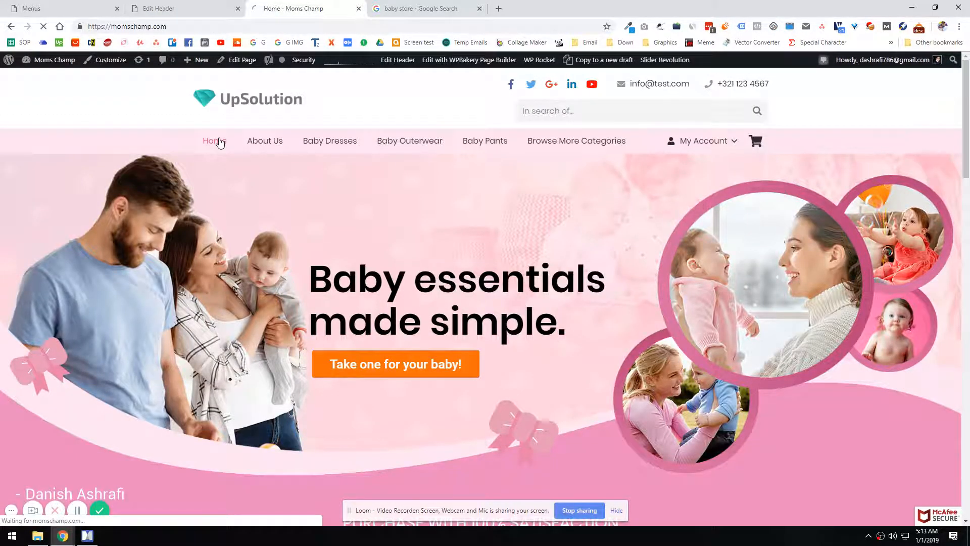
- Hover the new header items including Browse More Categories, open Baby Dresses, and return to the menu editor
{"action": "left_click", "coordinate": [211, 141]}
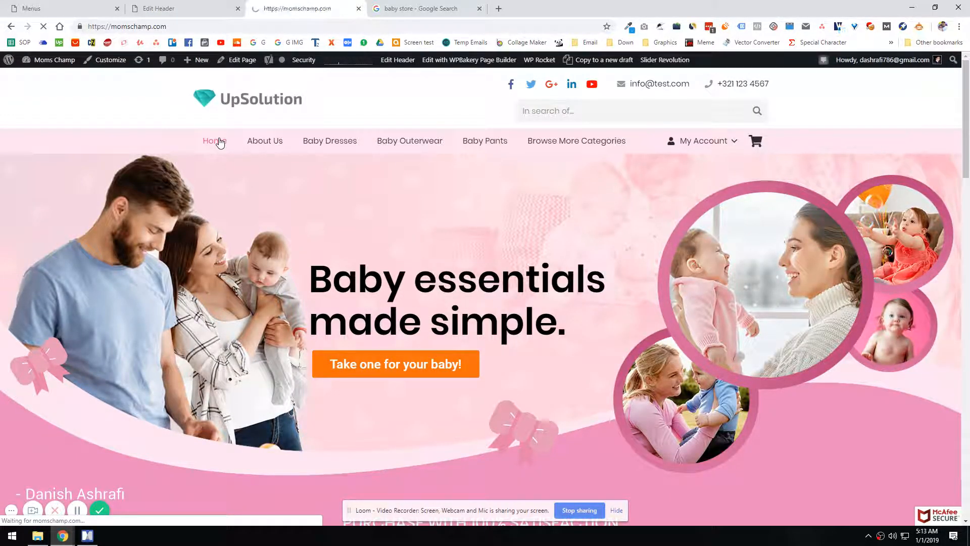
{"action": "left_click", "coordinate": [213, 140]}
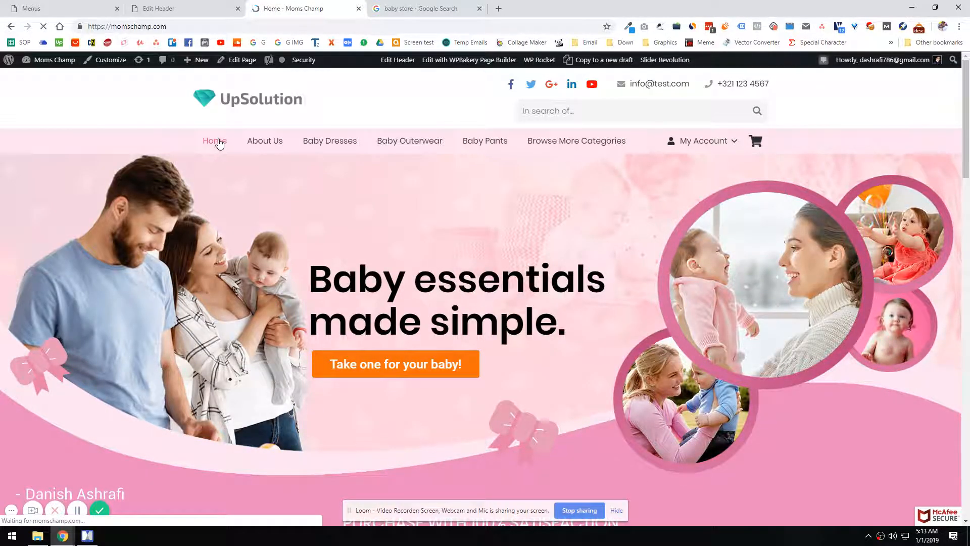
{"action": "mouse_move", "coordinate": [257, 141]}
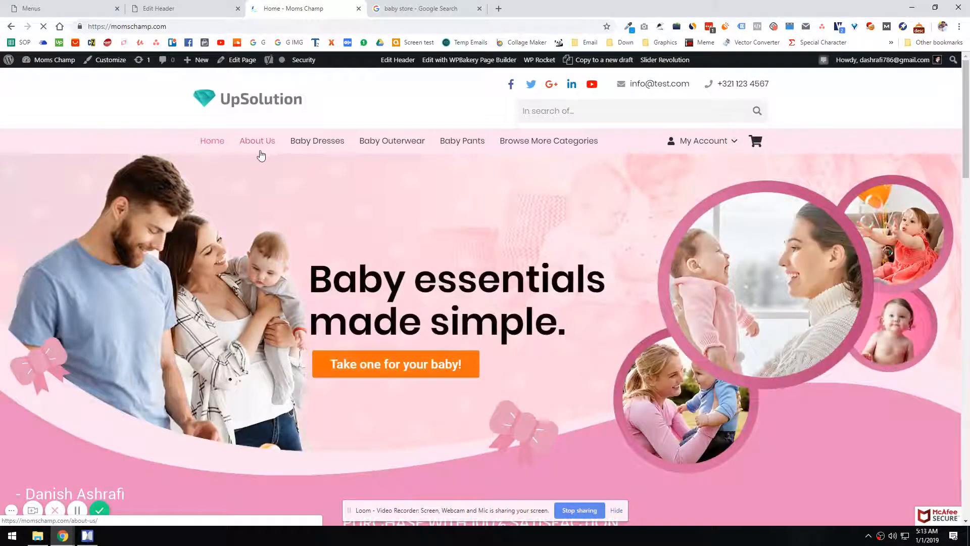
{"action": "mouse_move", "coordinate": [528, 148]}
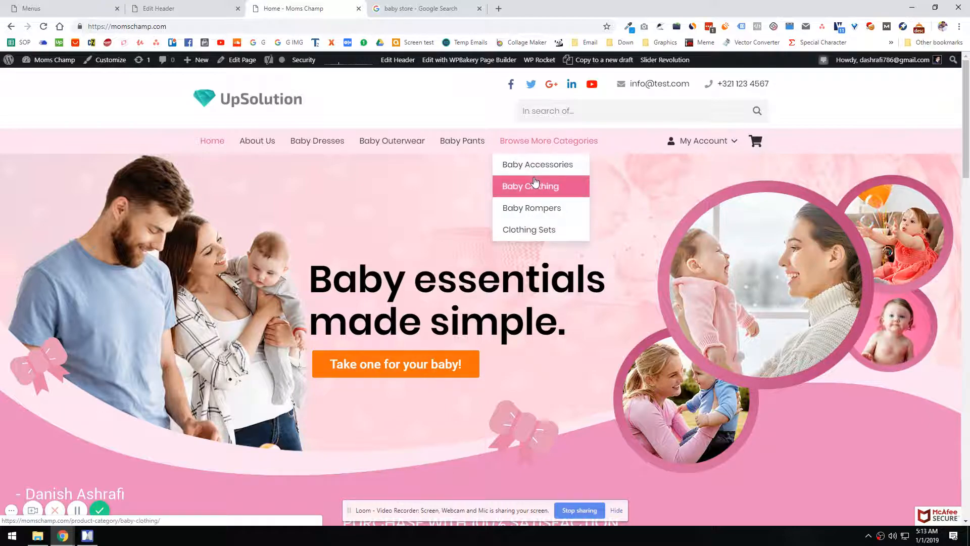
{"action": "mouse_move", "coordinate": [529, 233]}
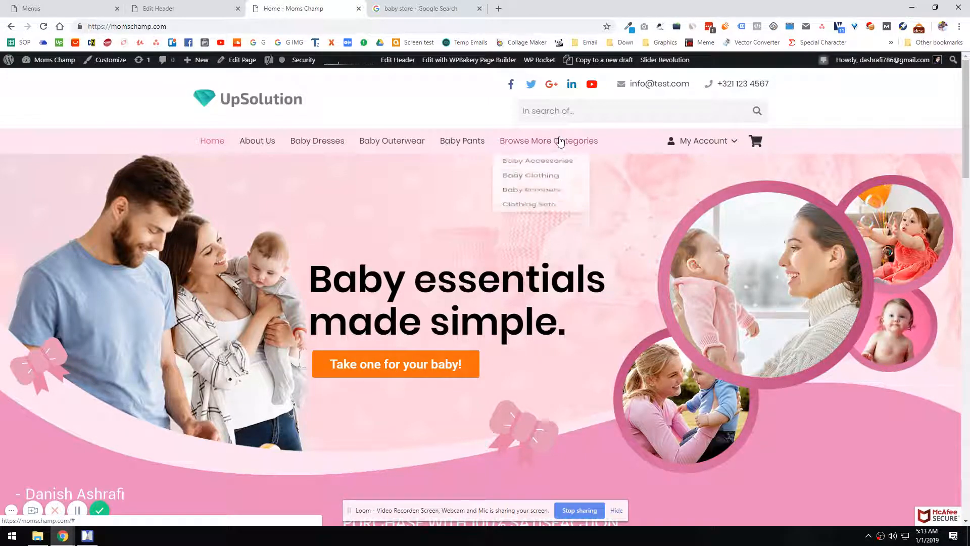
{"action": "mouse_move", "coordinate": [257, 141]}
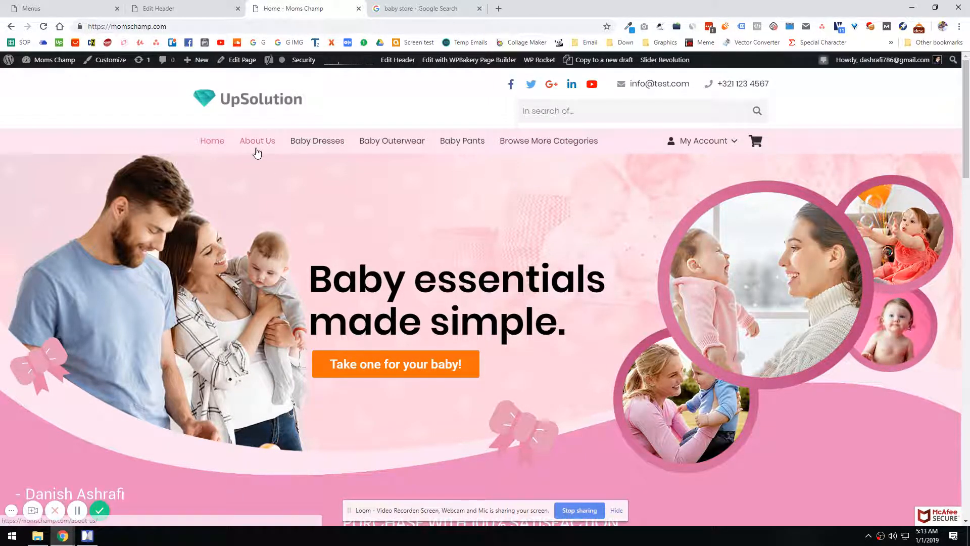
{"action": "mouse_move", "coordinate": [316, 140]}
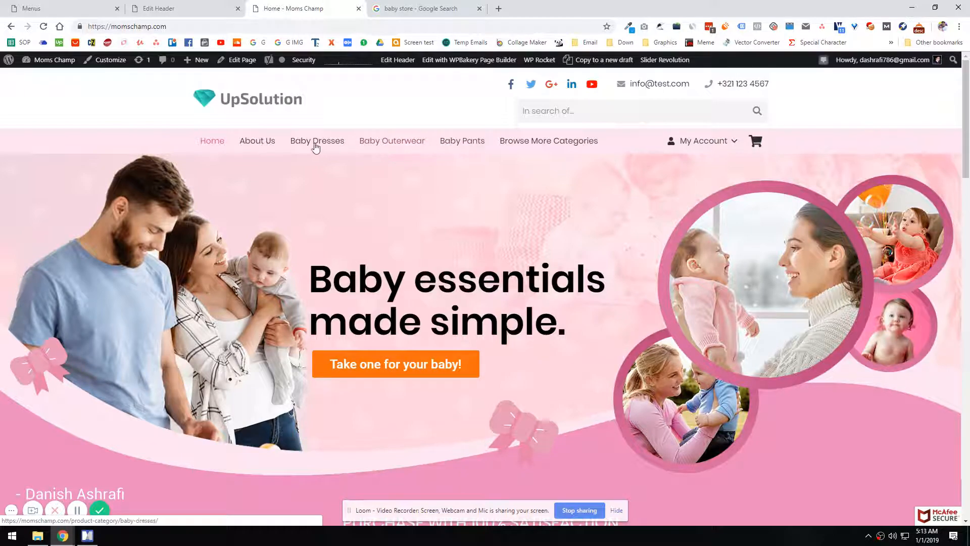
{"action": "left_click", "coordinate": [86, 535]}
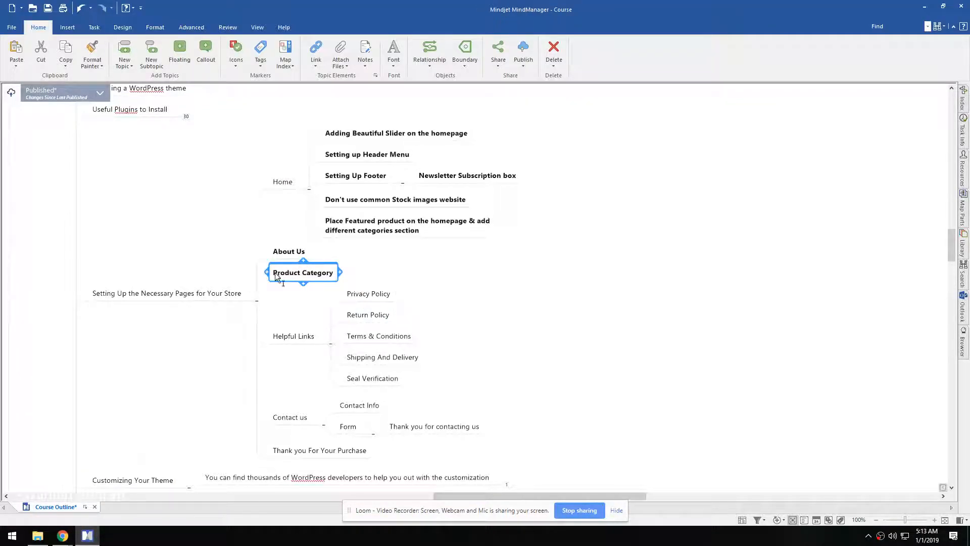
{"action": "left_click", "coordinate": [61, 536]}
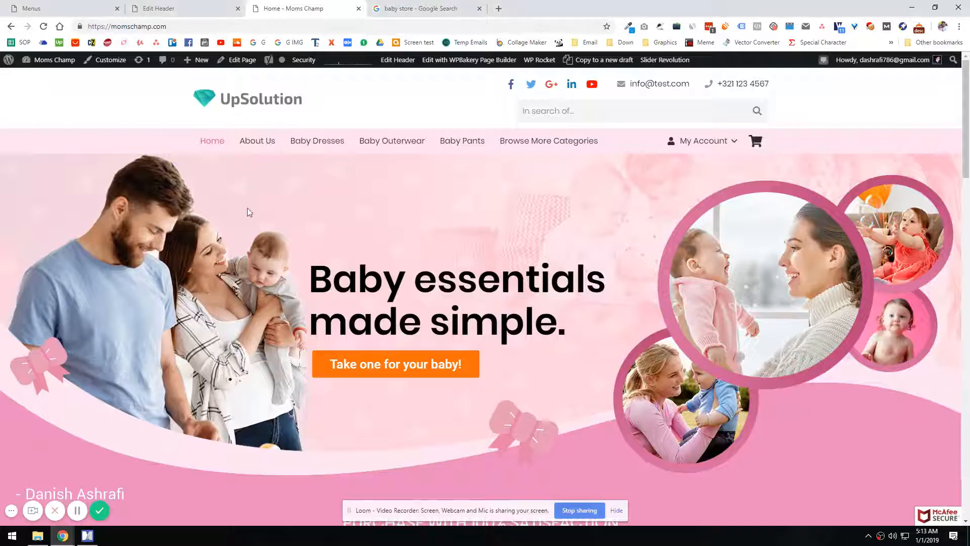
{"action": "mouse_move", "coordinate": [317, 140]}
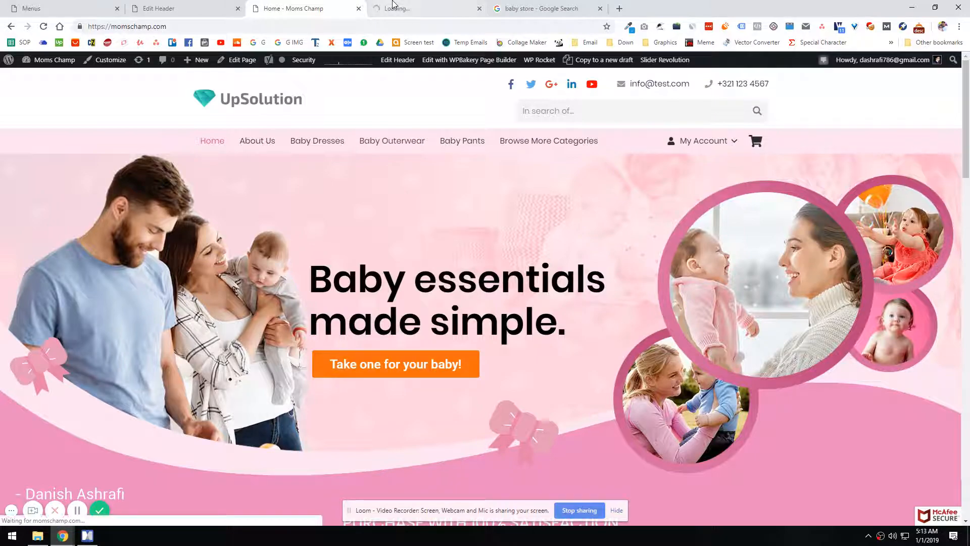
{"action": "left_click", "coordinate": [317, 140]}
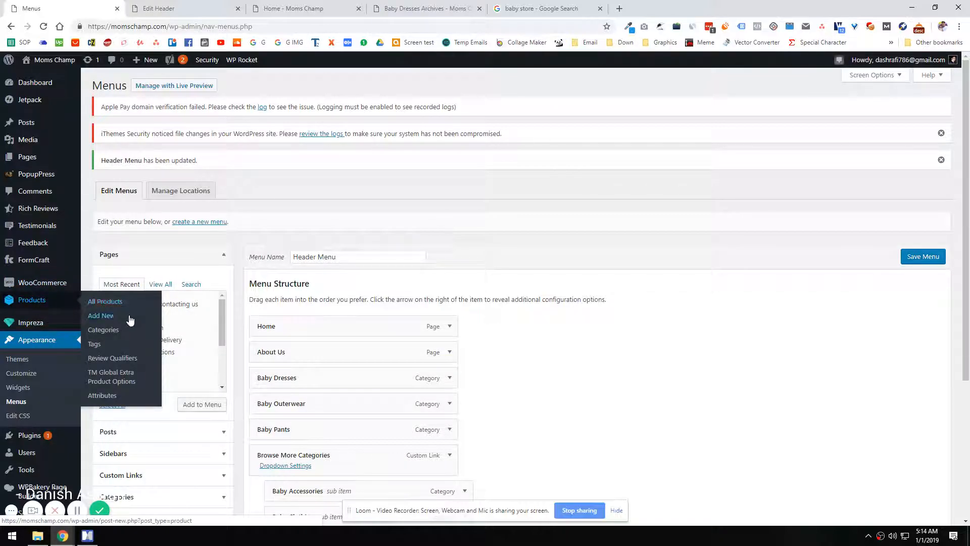
- Start a new product and file it under the Baby Dresses category
{"action": "left_click", "coordinate": [100, 316]}
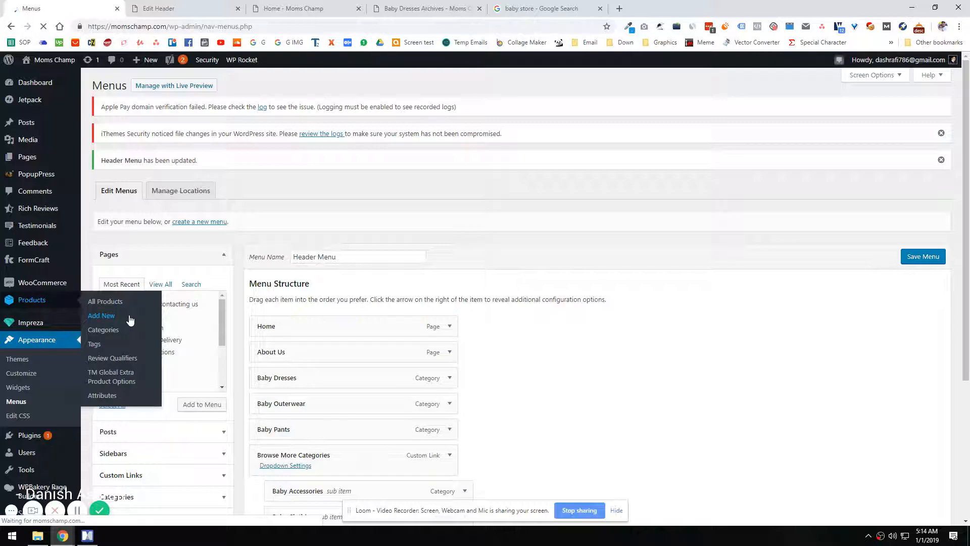
{"action": "left_click", "coordinate": [297, 8]}
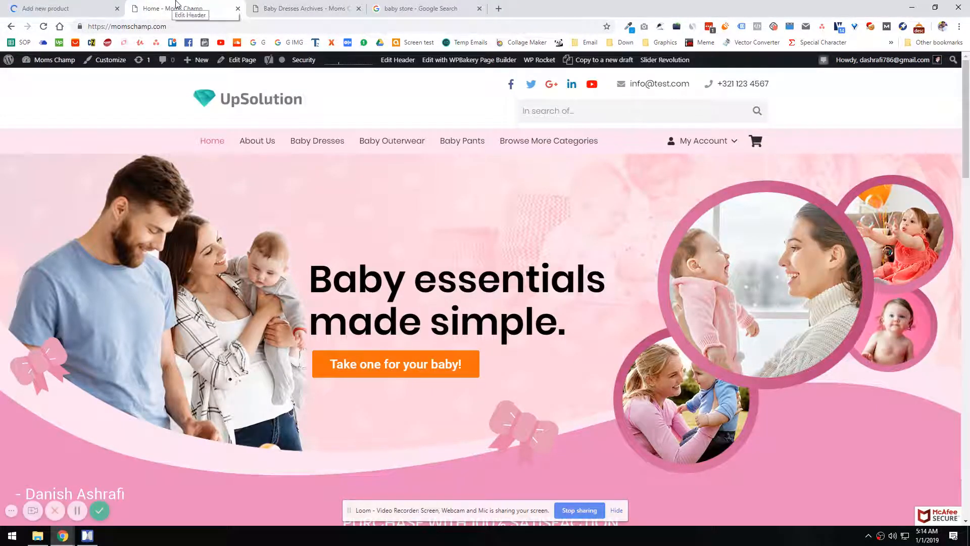
{"action": "left_click", "coordinate": [43, 8]}
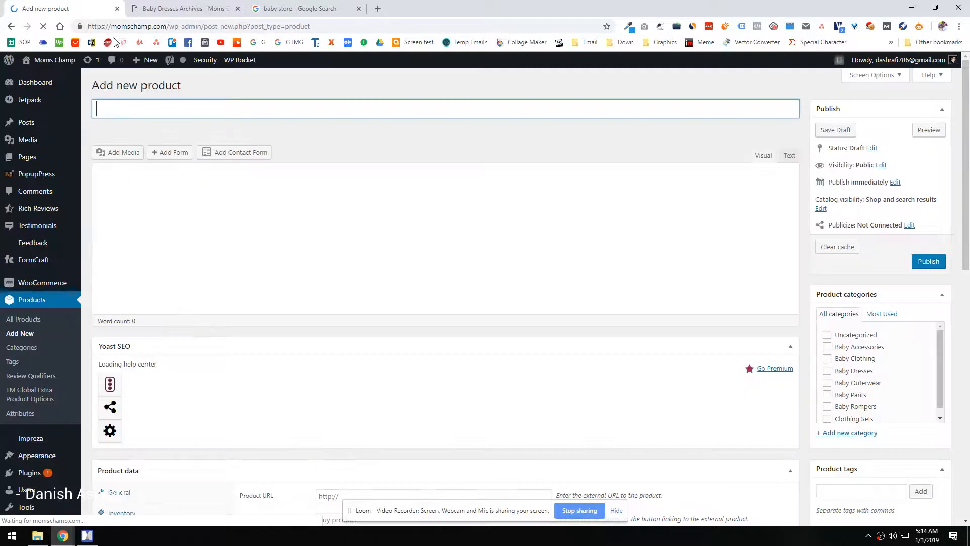
{"action": "left_click", "coordinate": [183, 8]}
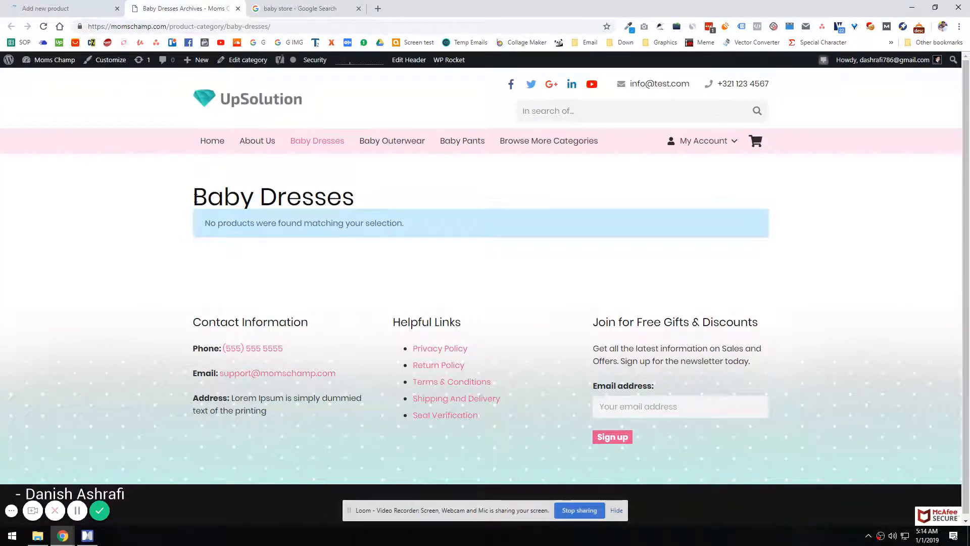
{"action": "left_click", "coordinate": [61, 8]}
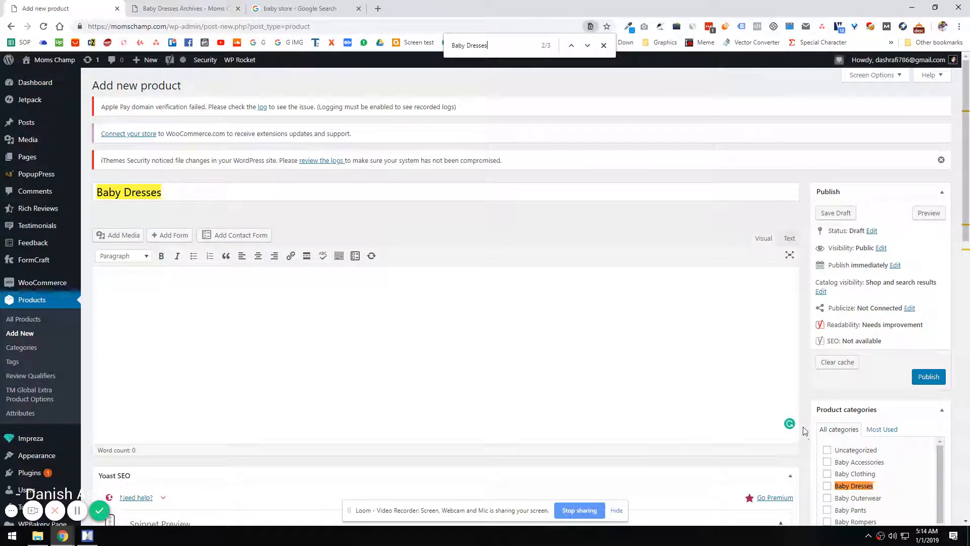
{"action": "left_click", "coordinate": [828, 486]}
{"action": "type", "text": "lorem"}
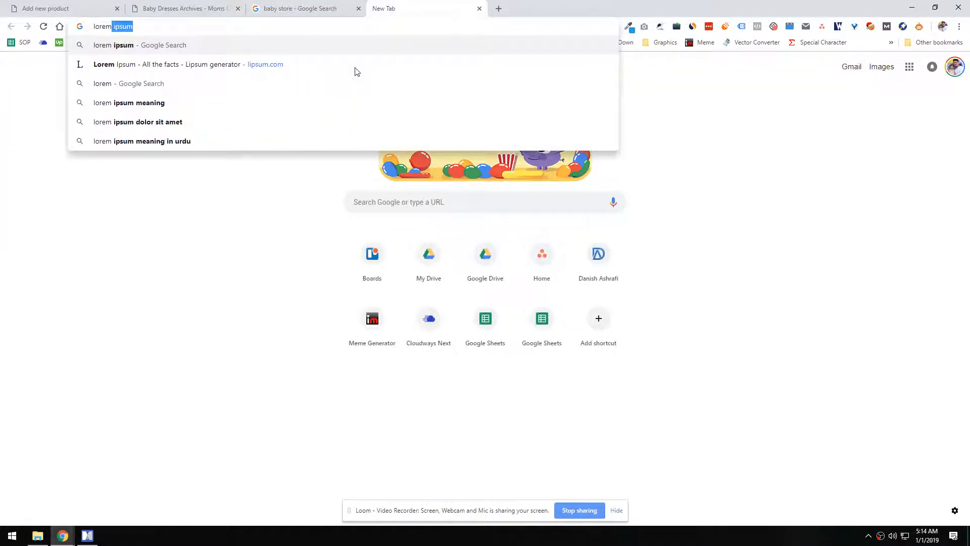
- Fill the product description with Lorem Ipsum placeholder text ('What is Lorem Ipsum?') from lipsum.com
{"action": "left_click", "coordinate": [46, 8]}
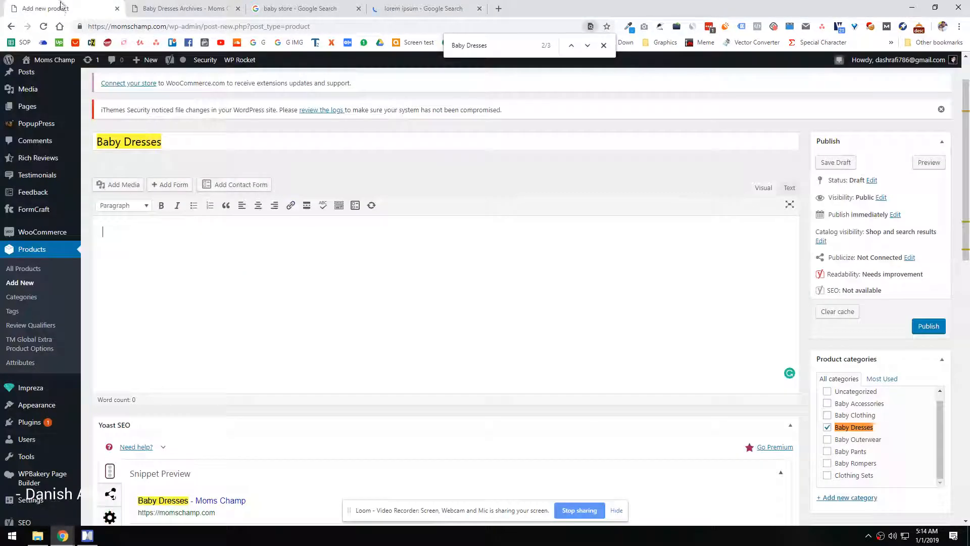
{"action": "scroll", "scroll_direction": "down", "scroll_amount": 3}
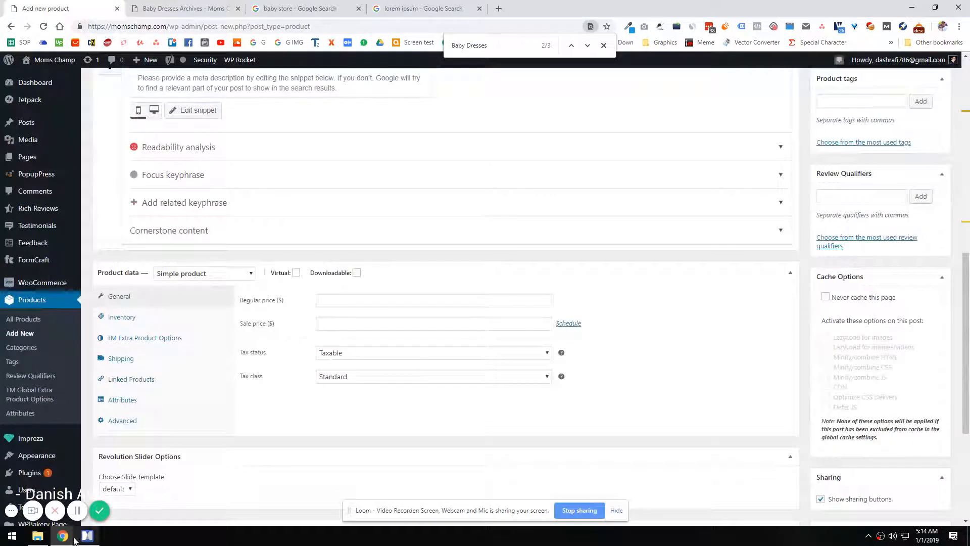
{"action": "left_click", "coordinate": [87, 535]}
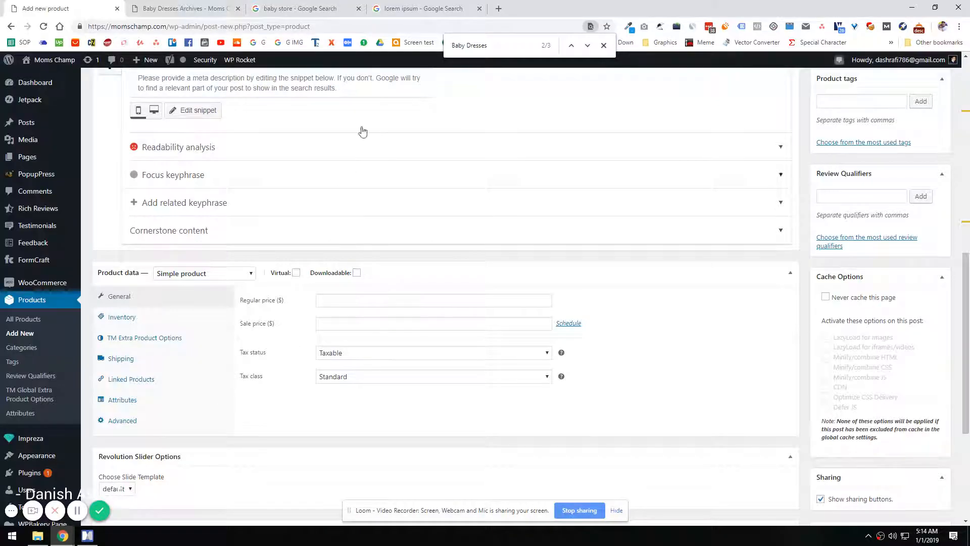
{"action": "left_click", "coordinate": [180, 8]}
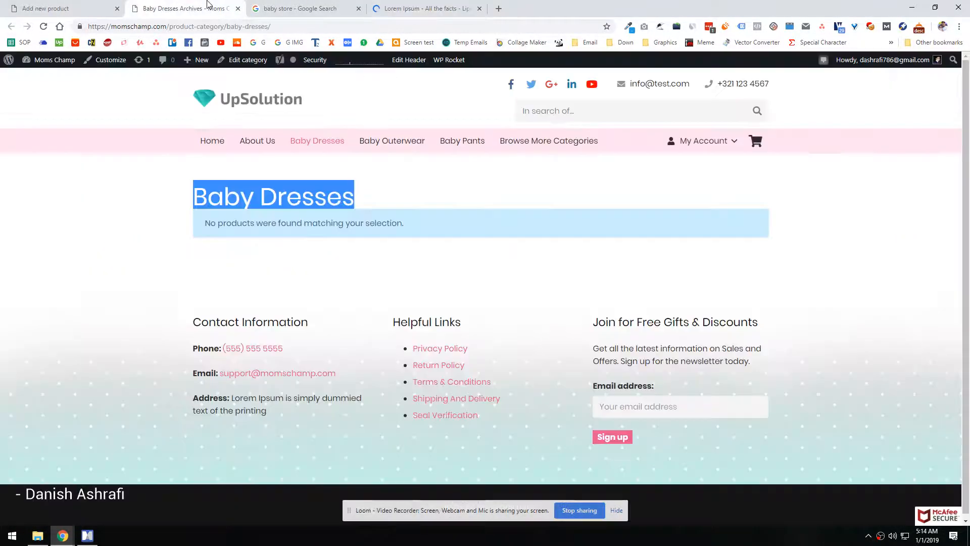
{"action": "left_click", "coordinate": [425, 8]}
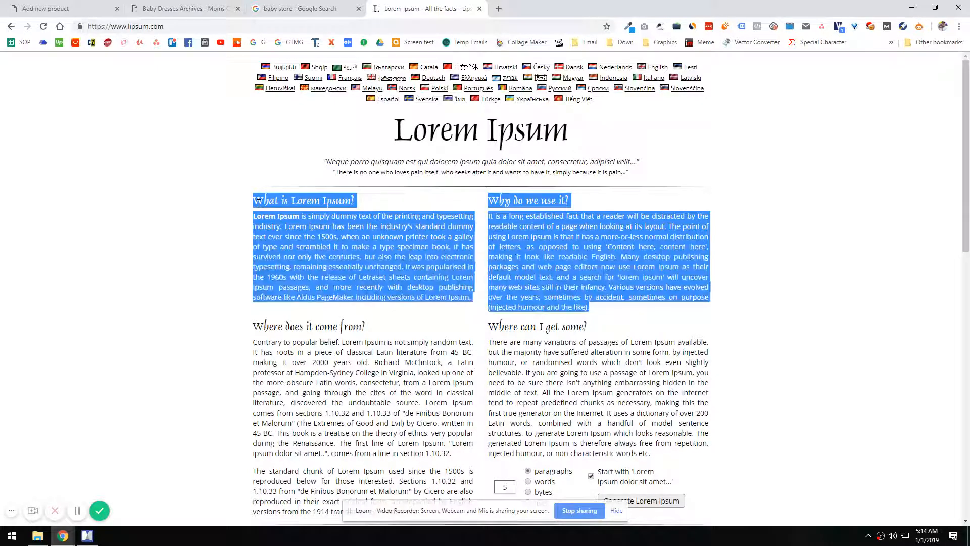
{"action": "left_click", "coordinate": [61, 8]}
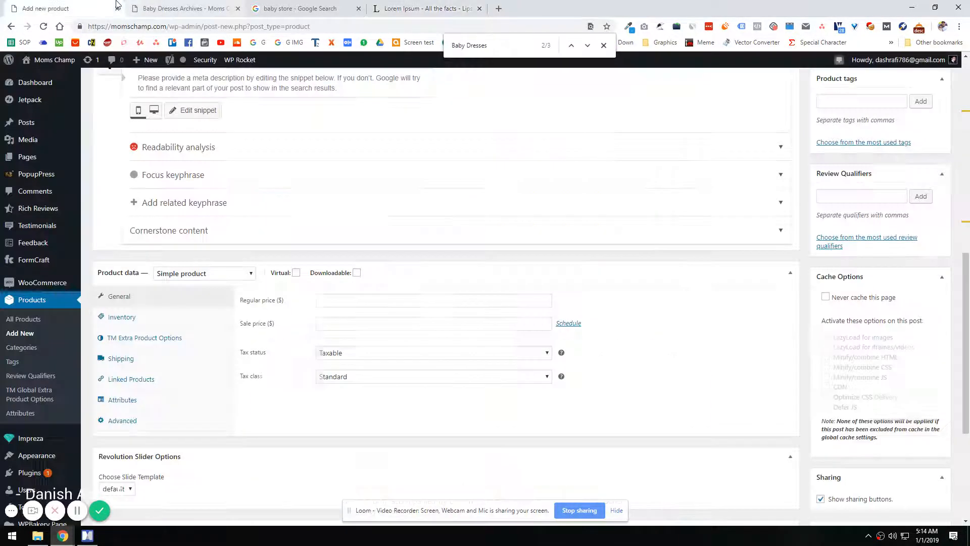
{"action": "scroll", "scroll_direction": "up", "scroll_amount": 3}
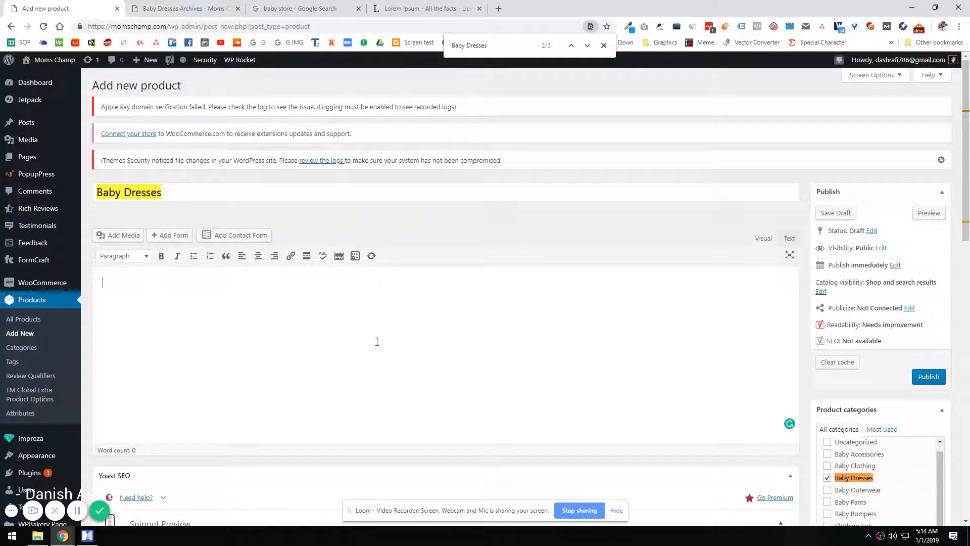
{"action": "type", "text": "What is Lorem Ipsum?"}
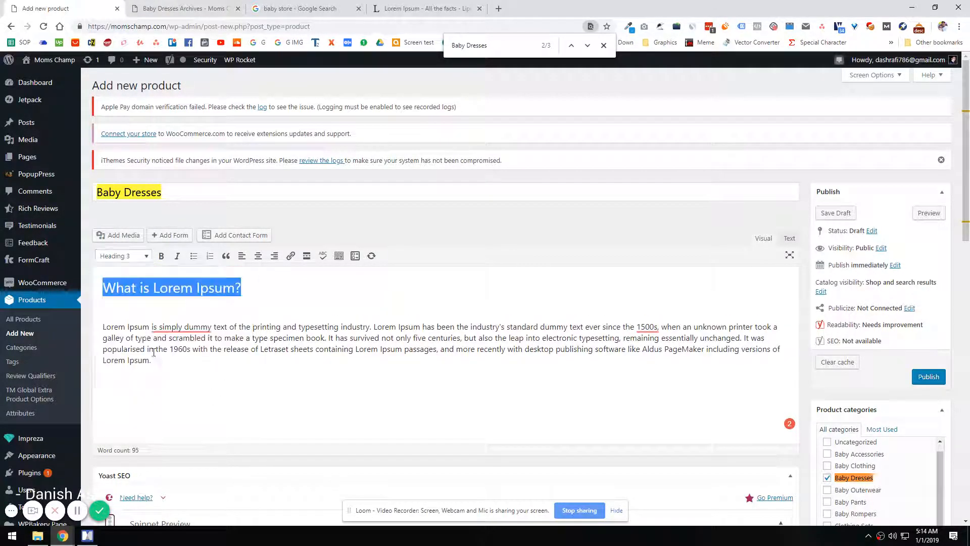
{"action": "scroll", "scroll_direction": "down", "scroll_amount": 3}
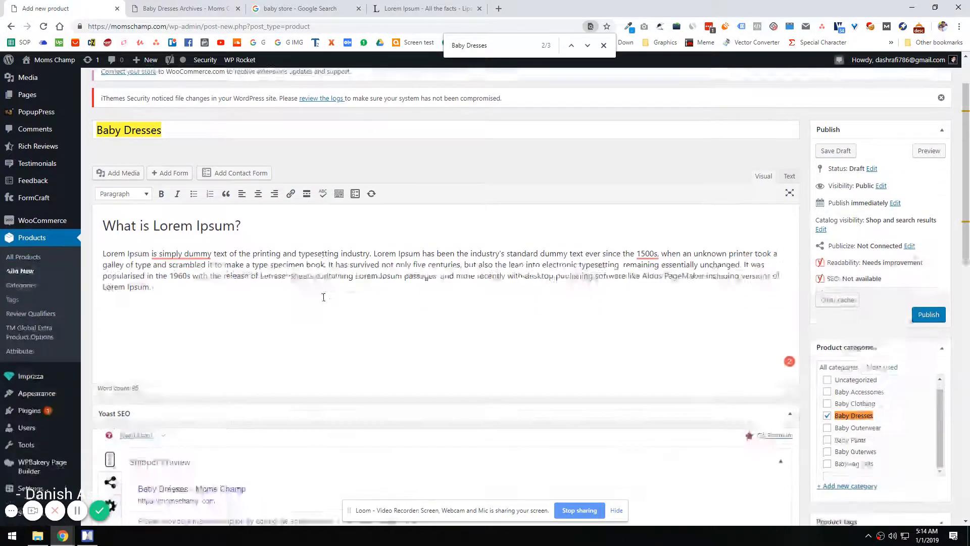
{"action": "scroll", "scroll_direction": "down", "scroll_amount": 3}
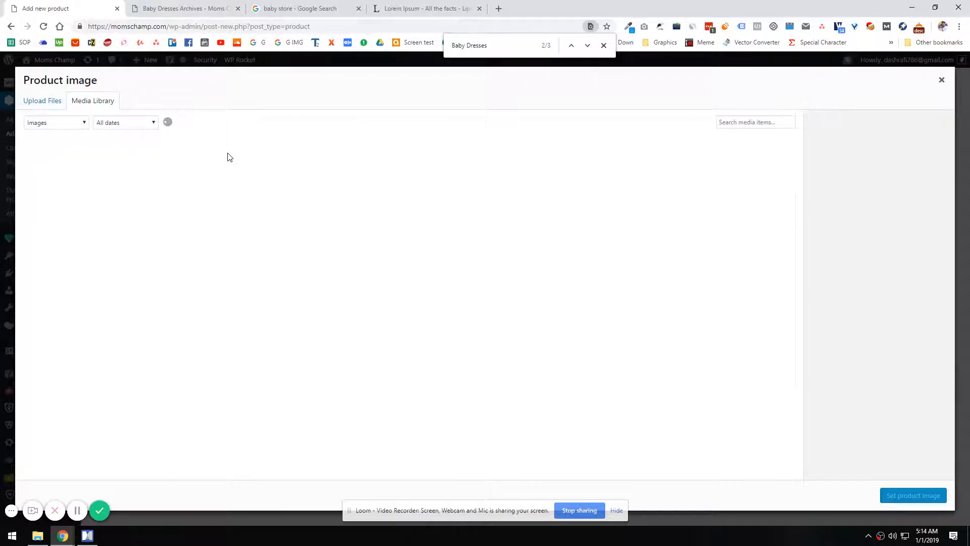
{"action": "mouse_move", "coordinate": [190, 169]}
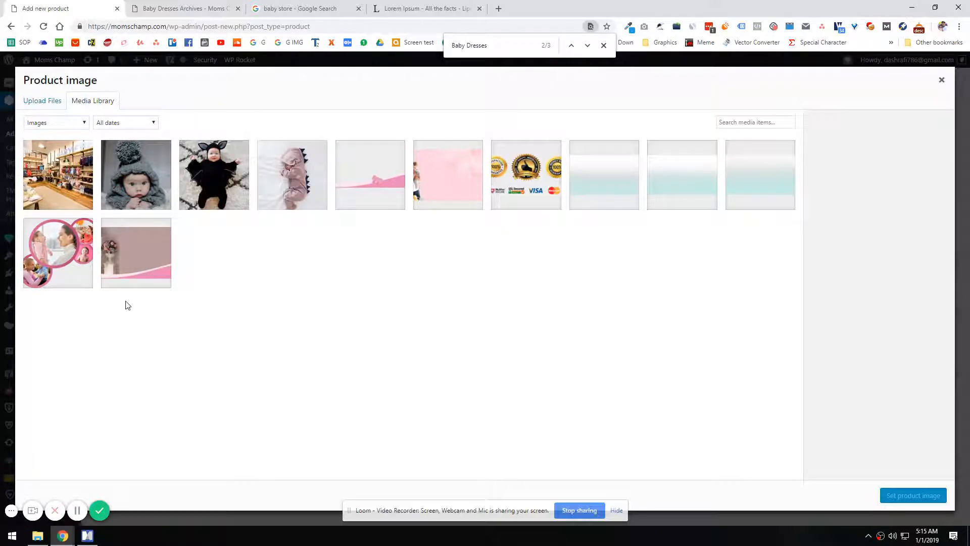
- Set the 01.jpg baby-in-grey-hood photo as the product image
{"action": "left_click", "coordinate": [136, 175]}
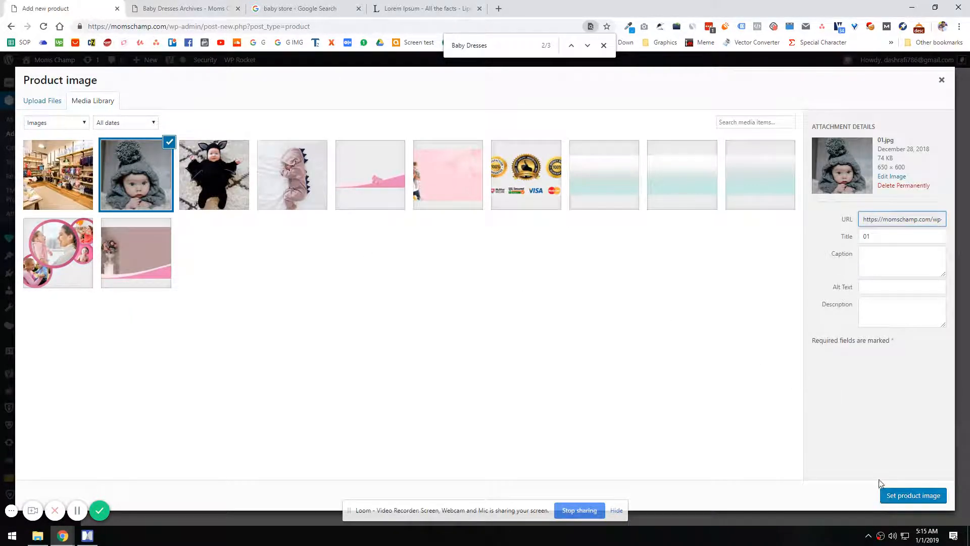
{"action": "left_click", "coordinate": [911, 495]}
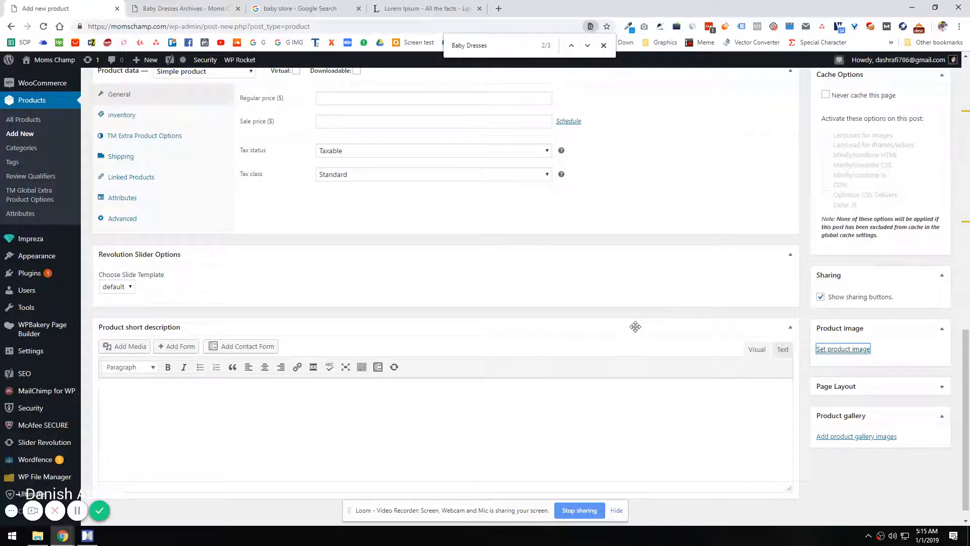
{"action": "mouse_move", "coordinate": [658, 372]}
{"action": "type", "text": "5"}
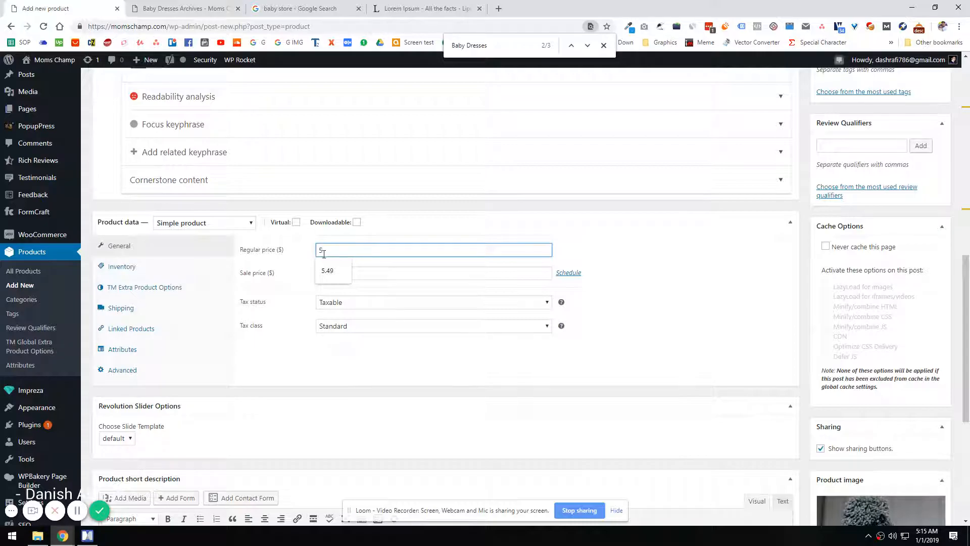
- Publish the Baby Dresses product at $5.49 and switch to the live Baby Dresses category page
{"action": "scroll", "scroll_direction": "up", "scroll_amount": 3}
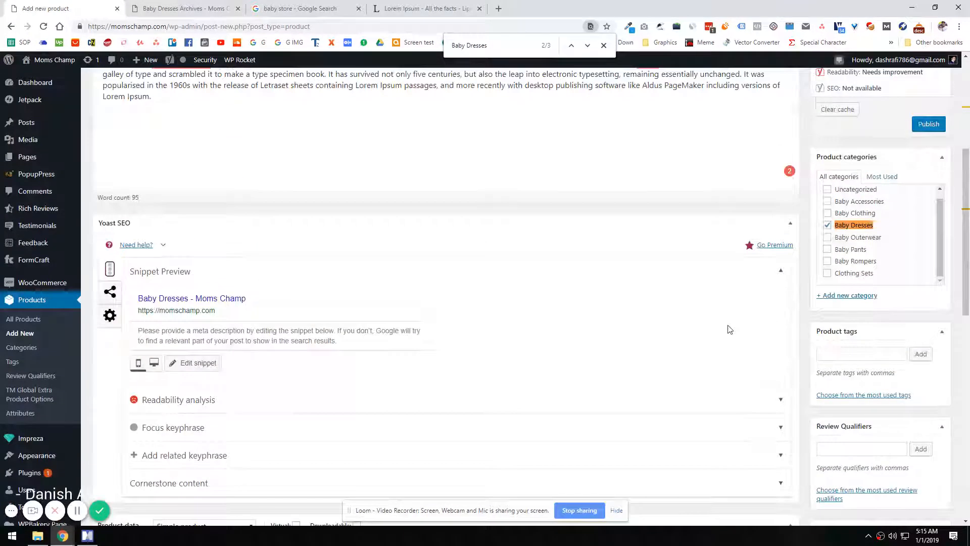
{"action": "scroll", "scroll_direction": "up", "scroll_amount": 3}
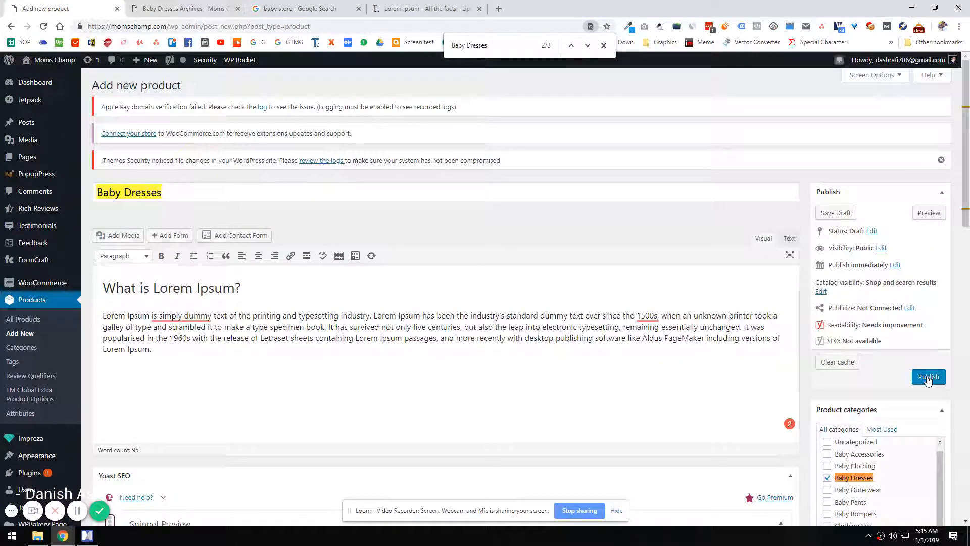
{"action": "left_click", "coordinate": [928, 377]}
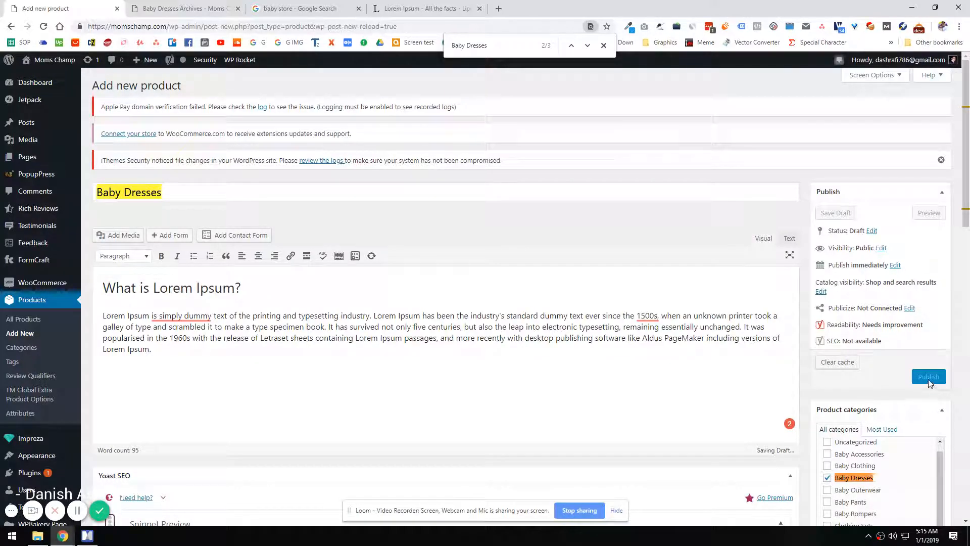
{"action": "scroll", "scroll_direction": "down", "scroll_amount": 3}
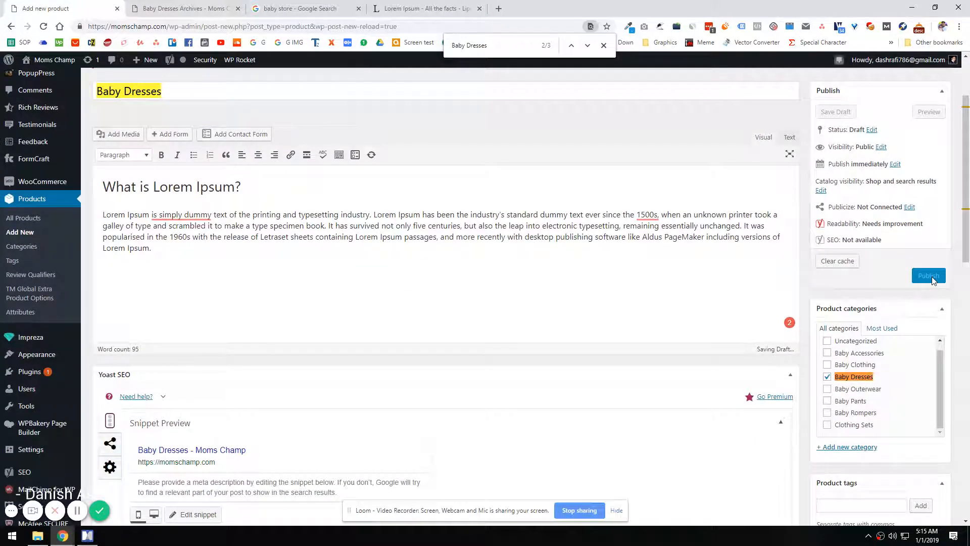
{"action": "left_click", "coordinate": [928, 275]}
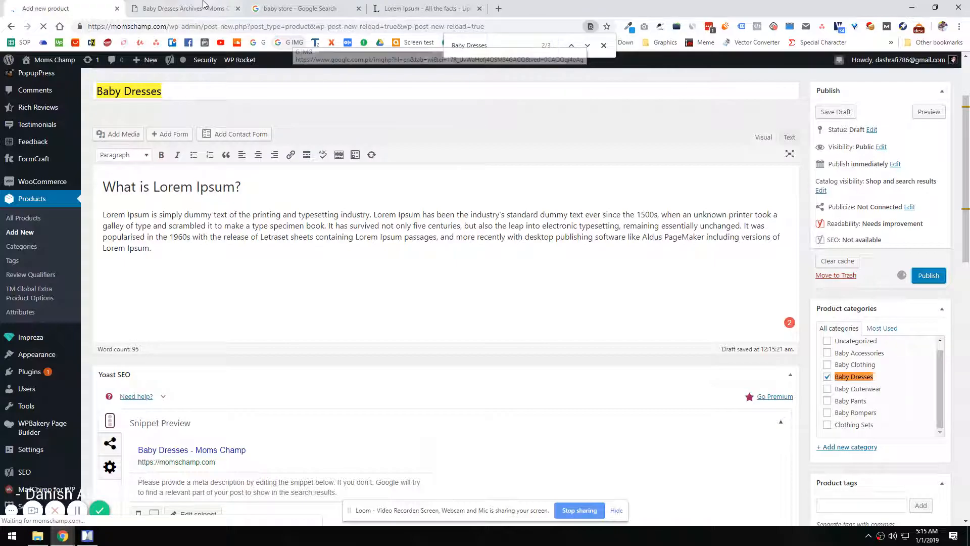
{"action": "left_click", "coordinate": [180, 9]}
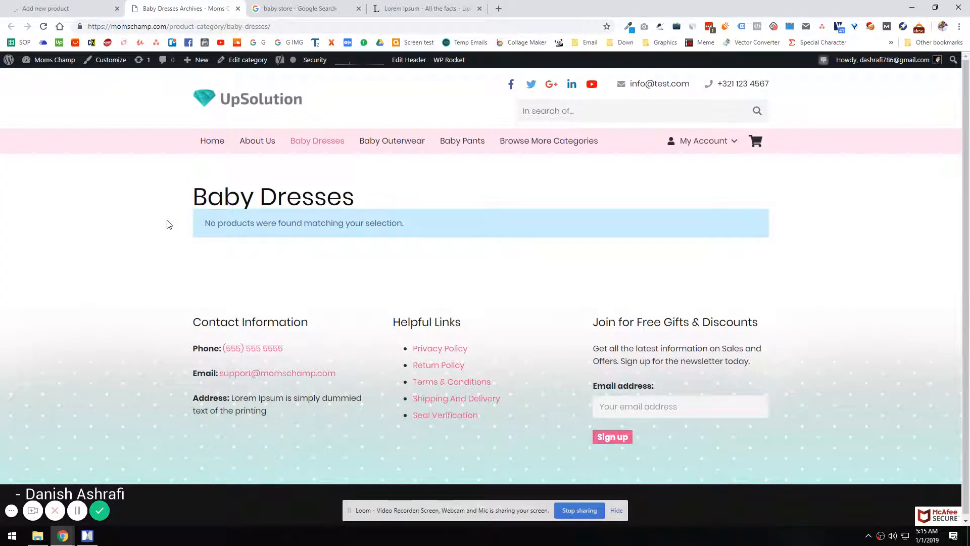
{"action": "left_click", "coordinate": [62, 8]}
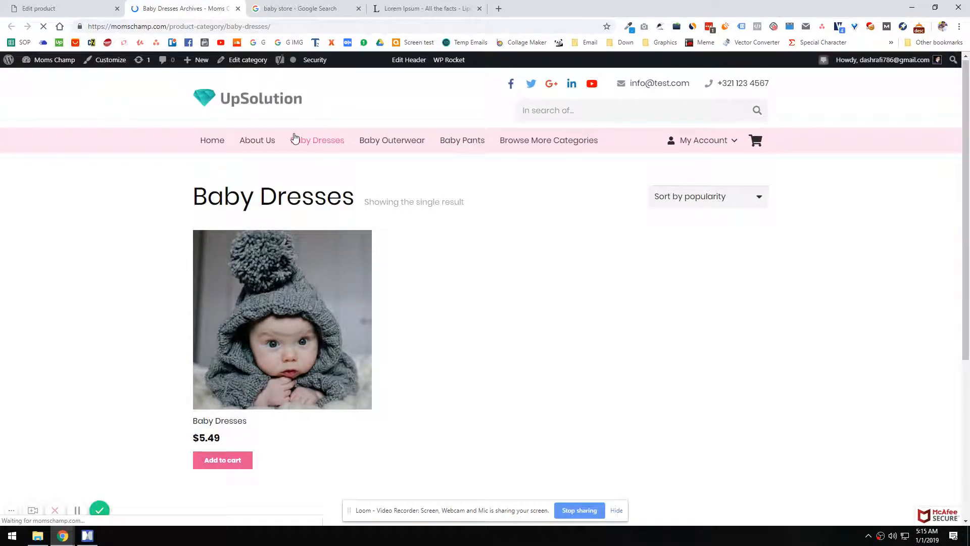
{"action": "mouse_move", "coordinate": [392, 140]}
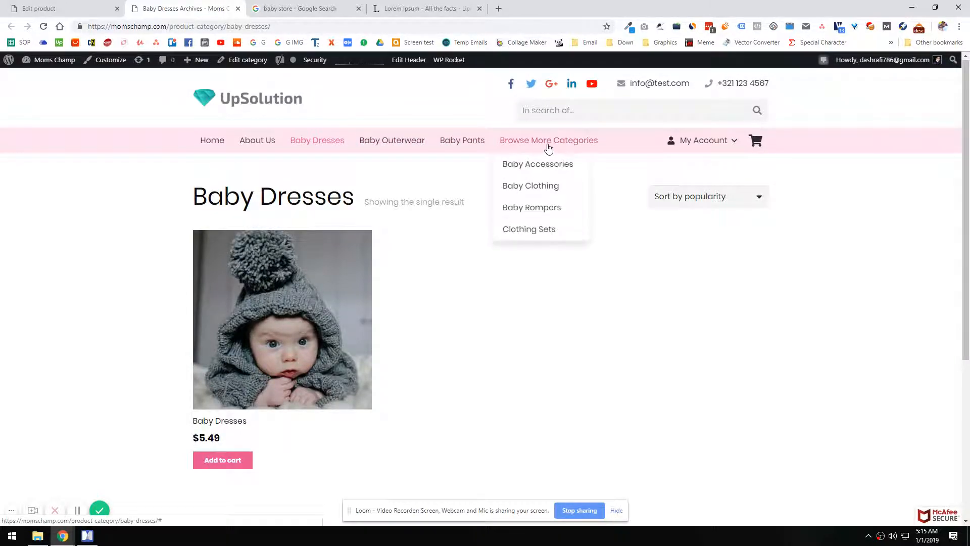
- Check the category page lists the product with its photo and $5.49 price, then switch to the course outline map
{"action": "scroll", "scroll_direction": "down", "scroll_amount": 3}
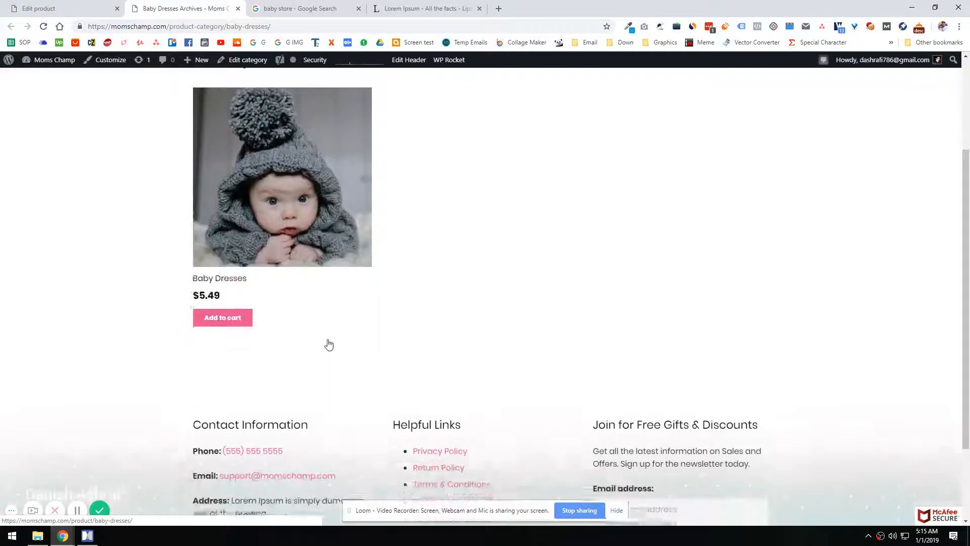
{"action": "scroll", "scroll_direction": "down", "scroll_amount": 3}
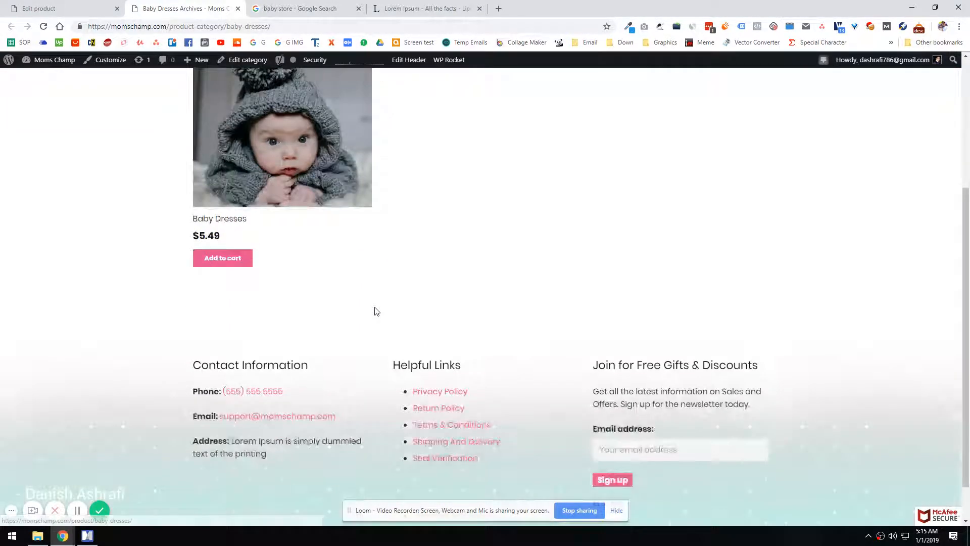
{"action": "scroll", "scroll_direction": "up", "scroll_amount": 3}
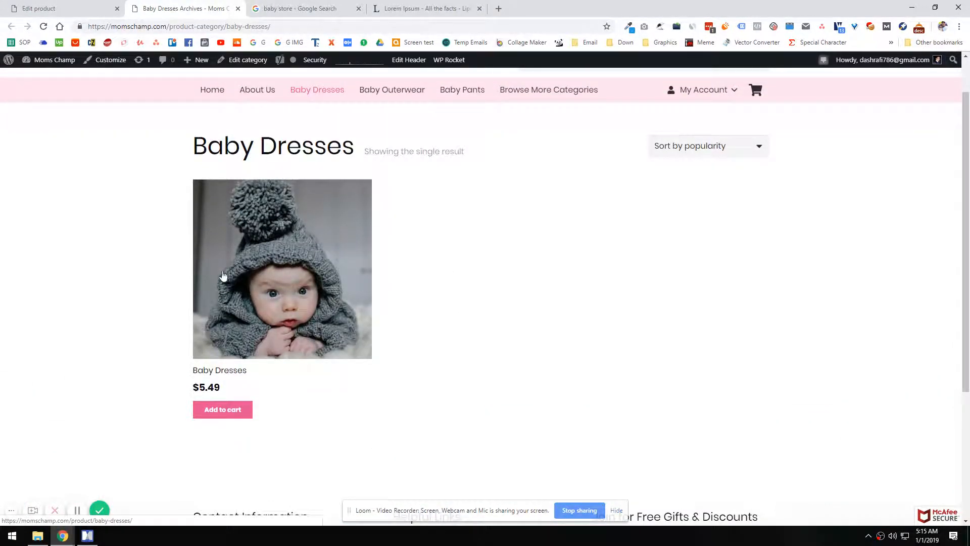
{"action": "scroll", "scroll_direction": "up", "scroll_amount": 3}
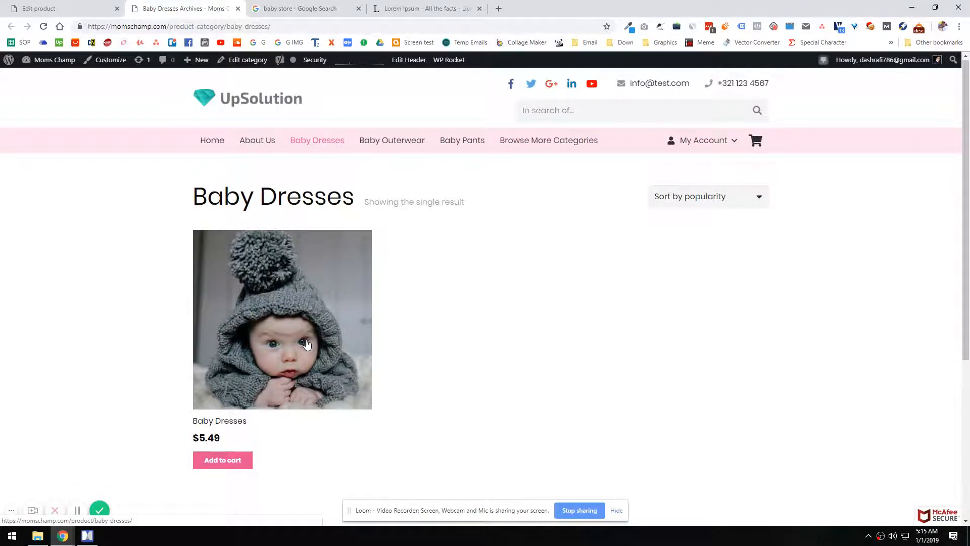
{"action": "mouse_move", "coordinate": [302, 352]}
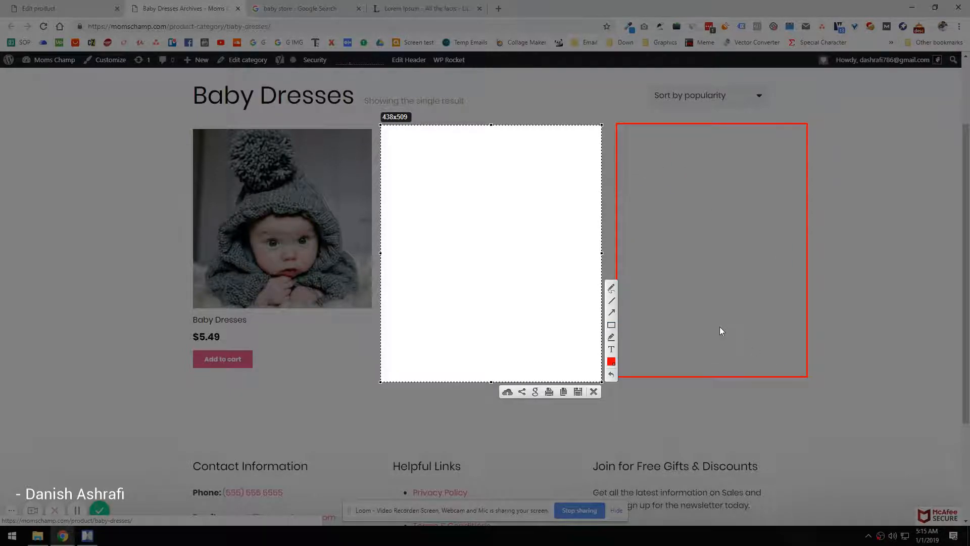
{"action": "left_click", "coordinate": [593, 393]}
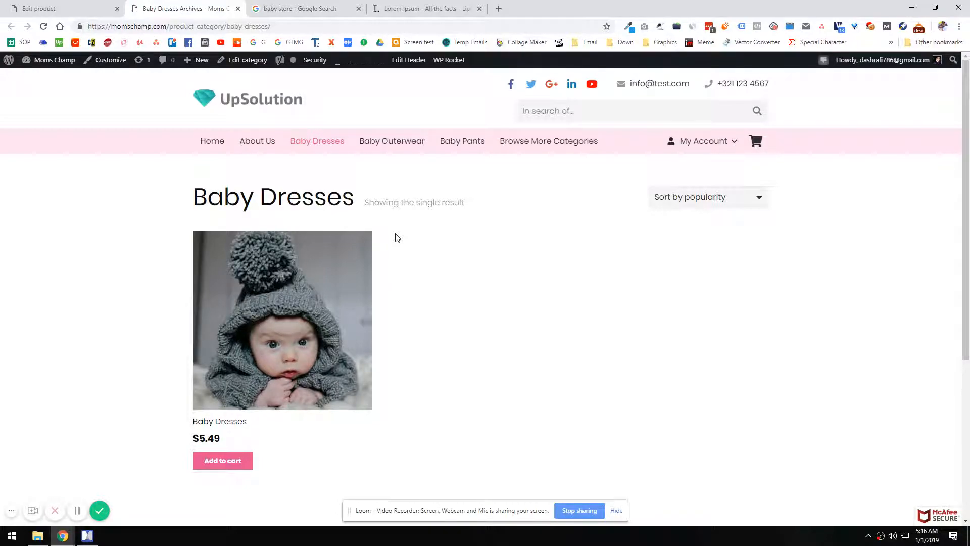
{"action": "mouse_move", "coordinate": [397, 237]}
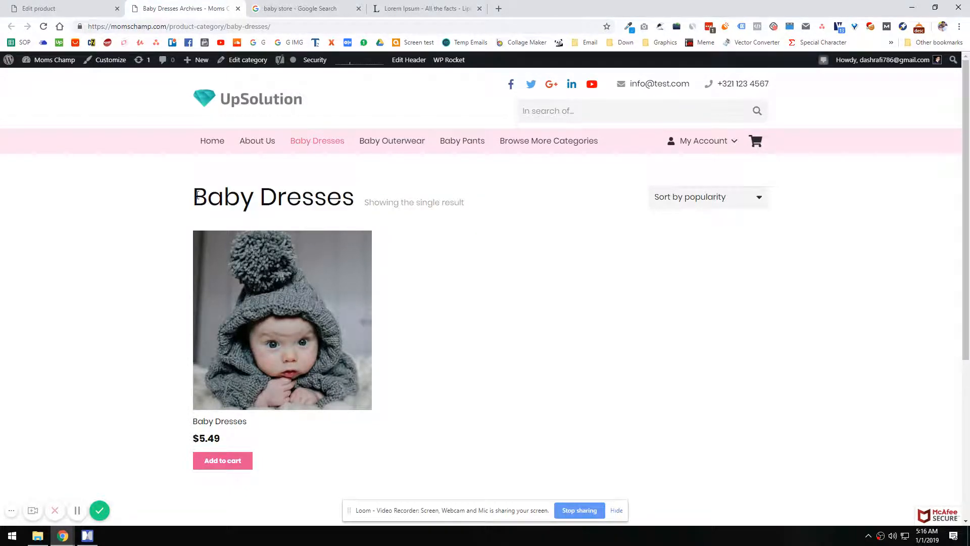
{"action": "scroll", "scroll_direction": "down", "scroll_amount": 3}
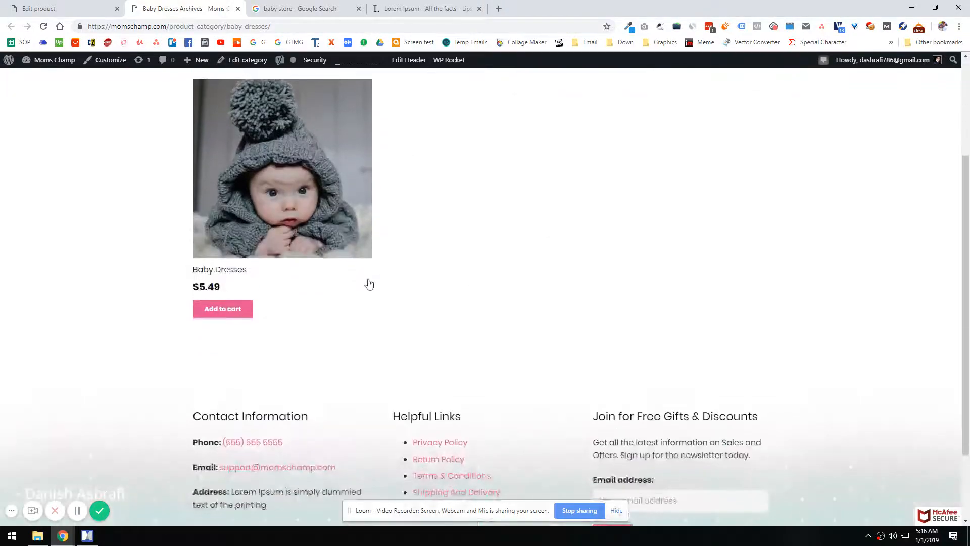
{"action": "scroll", "scroll_direction": "up", "scroll_amount": 3}
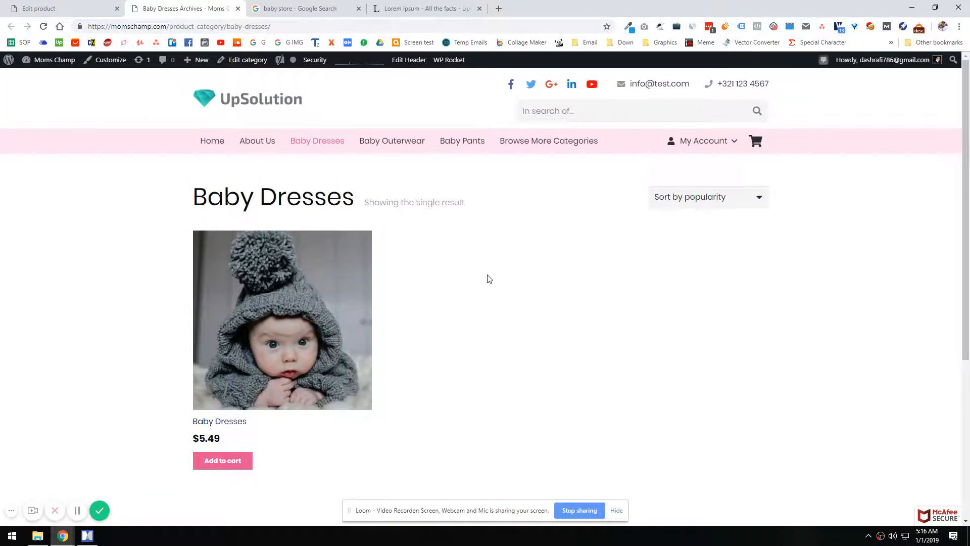
{"action": "mouse_move", "coordinate": [379, 216]}
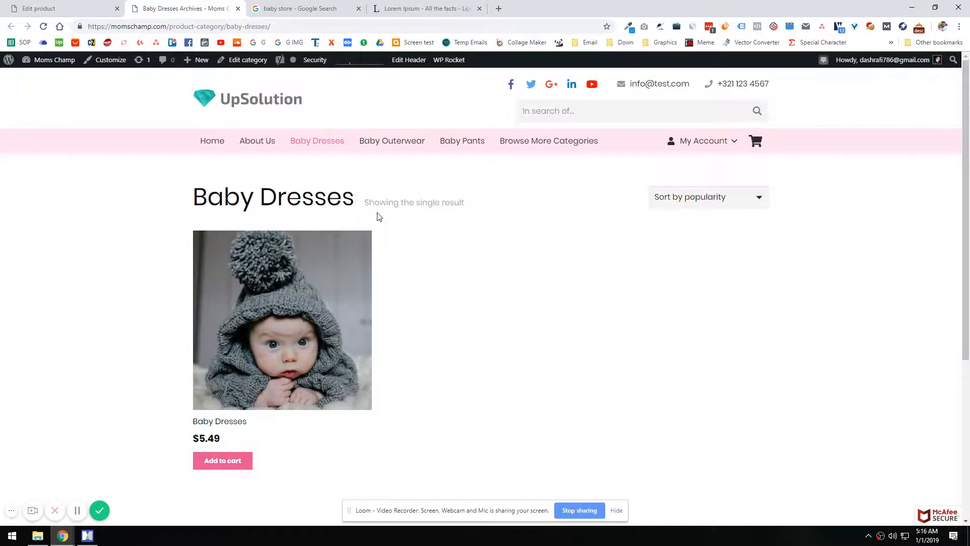
{"action": "mouse_move", "coordinate": [466, 205]}
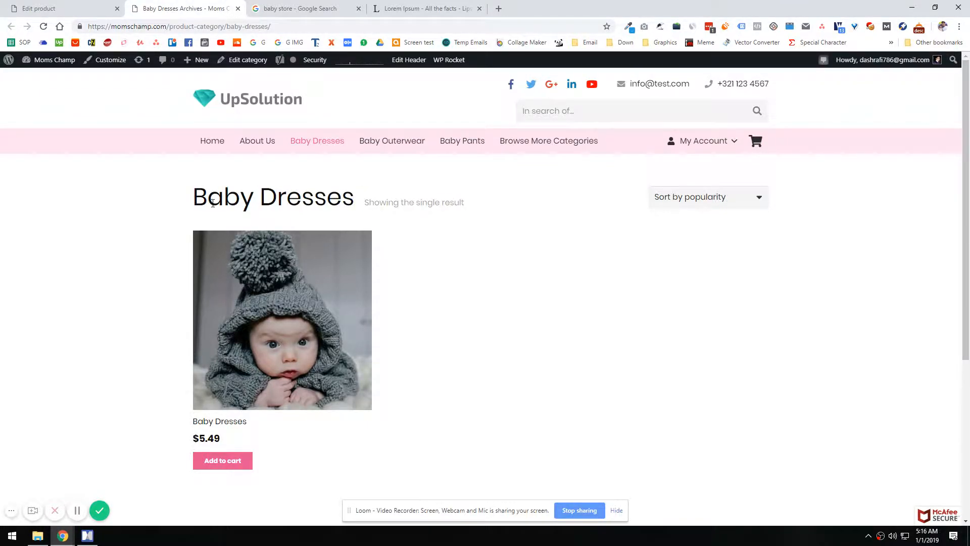
{"action": "left_click", "coordinate": [87, 536]}
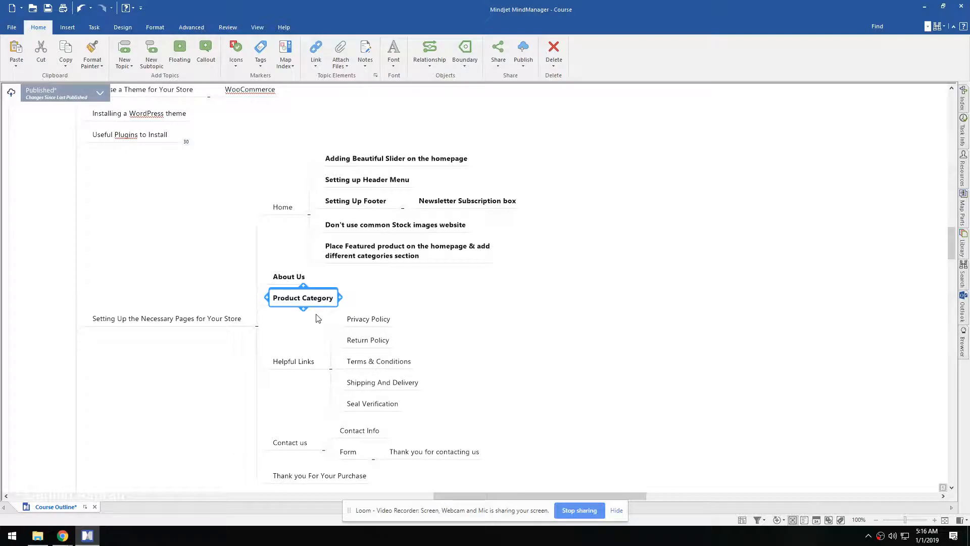
{"action": "mouse_move", "coordinate": [321, 307]}
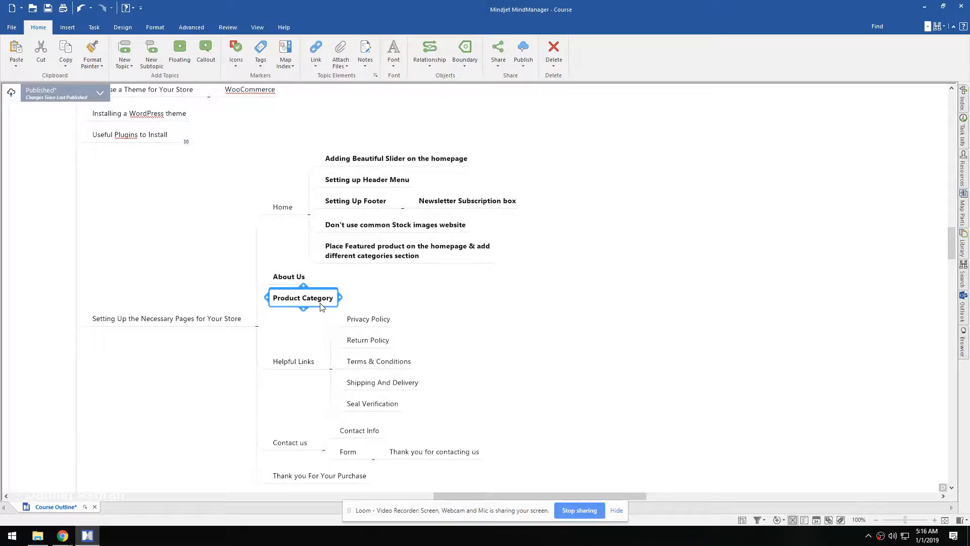
- Scroll past the Product Category and Helpful Links topics and return to the Baby Dresses category page
{"action": "scroll", "scroll_direction": "down", "scroll_amount": 3}
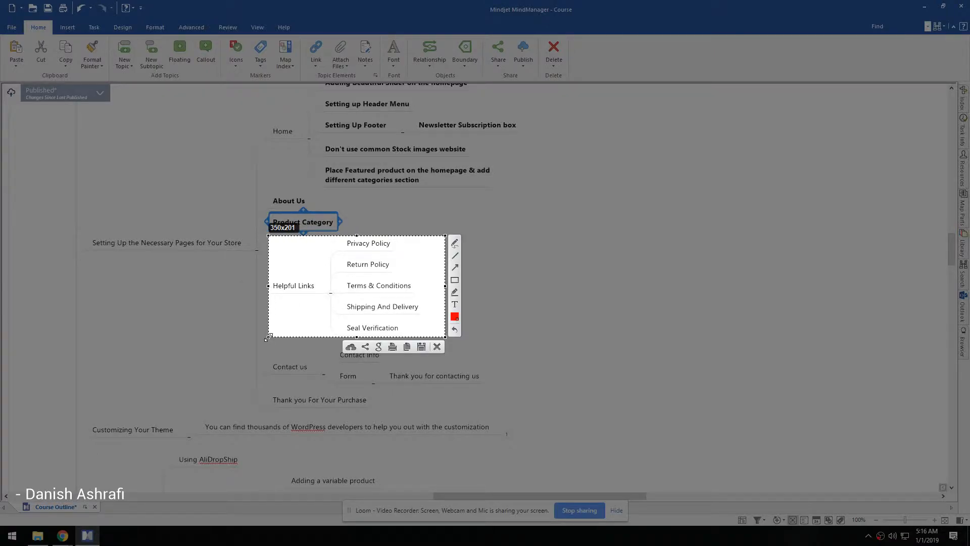
{"action": "left_click", "coordinate": [62, 535]}
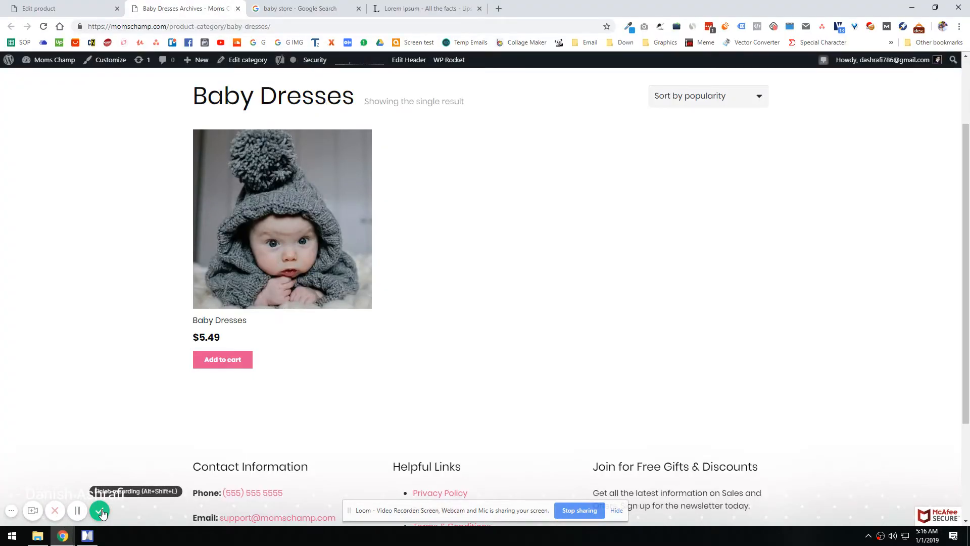